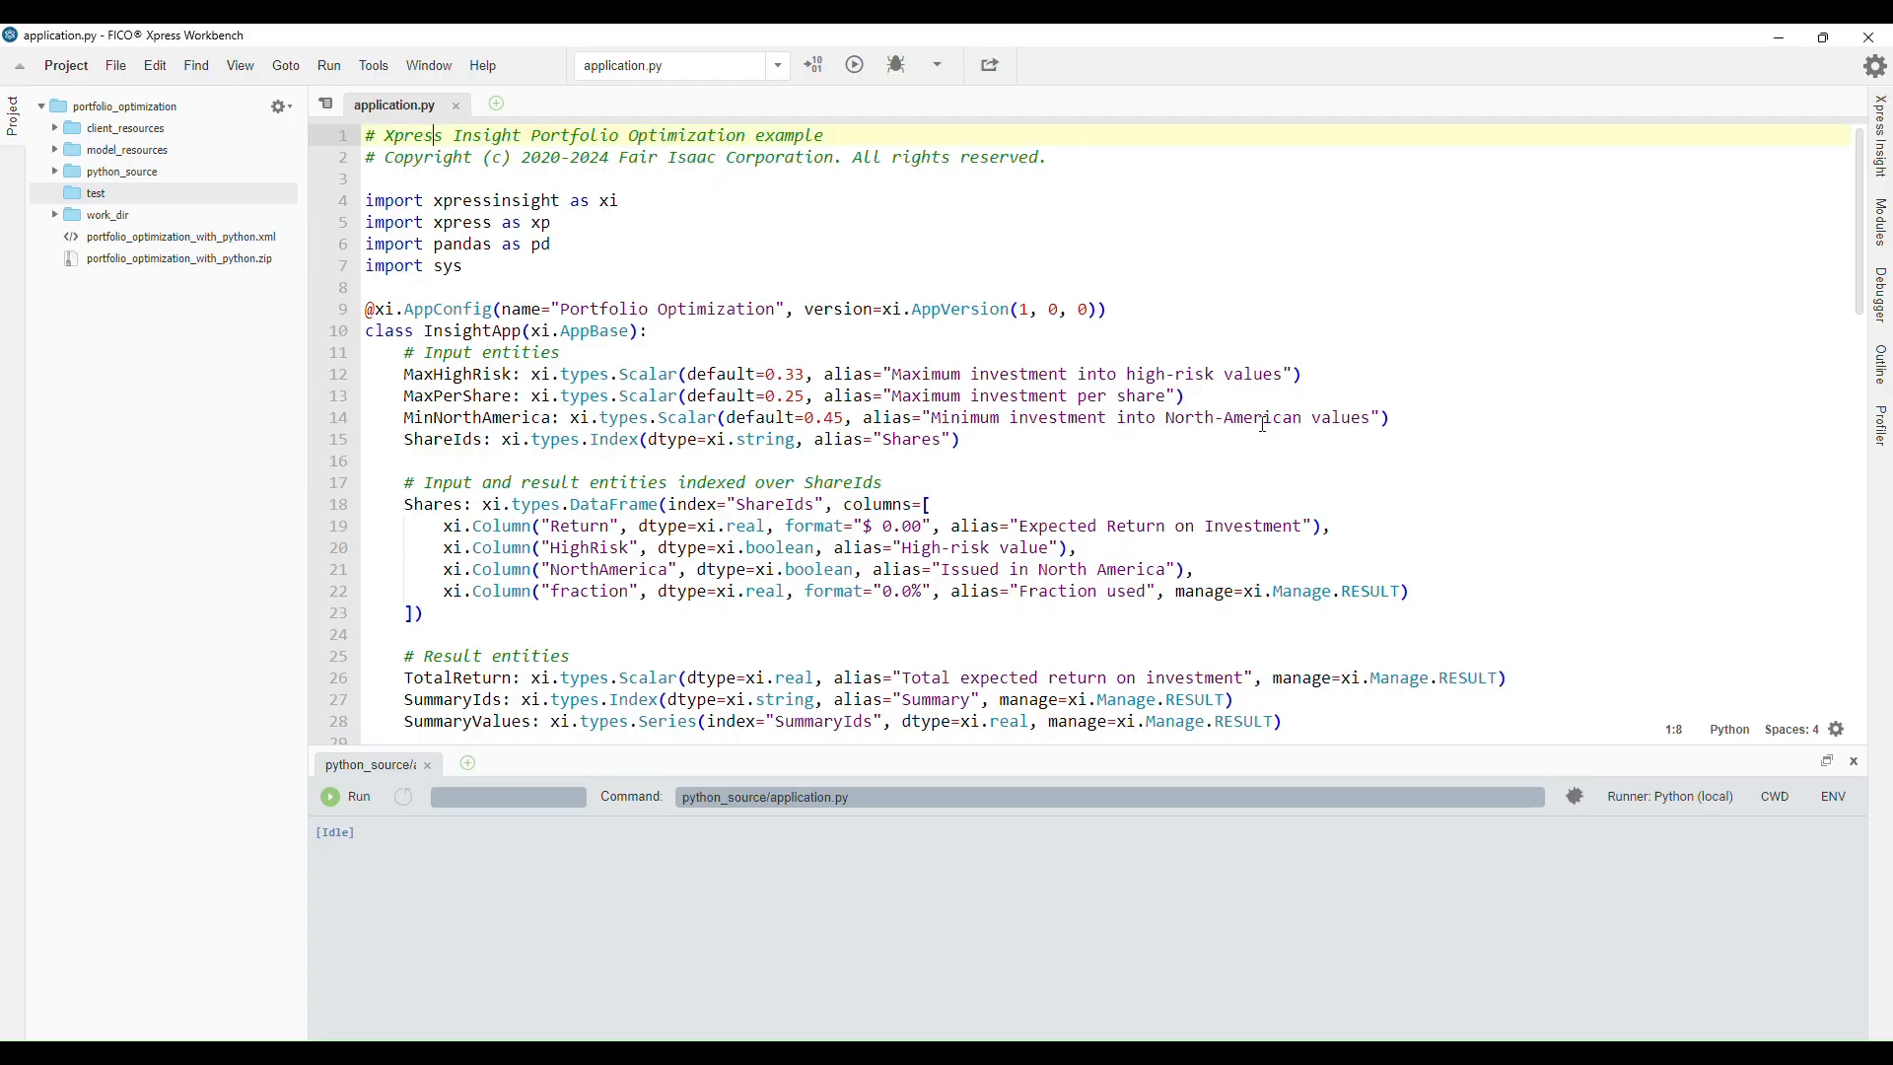
Inspect the project folder's context actions without choosing one
left_click(454, 134)
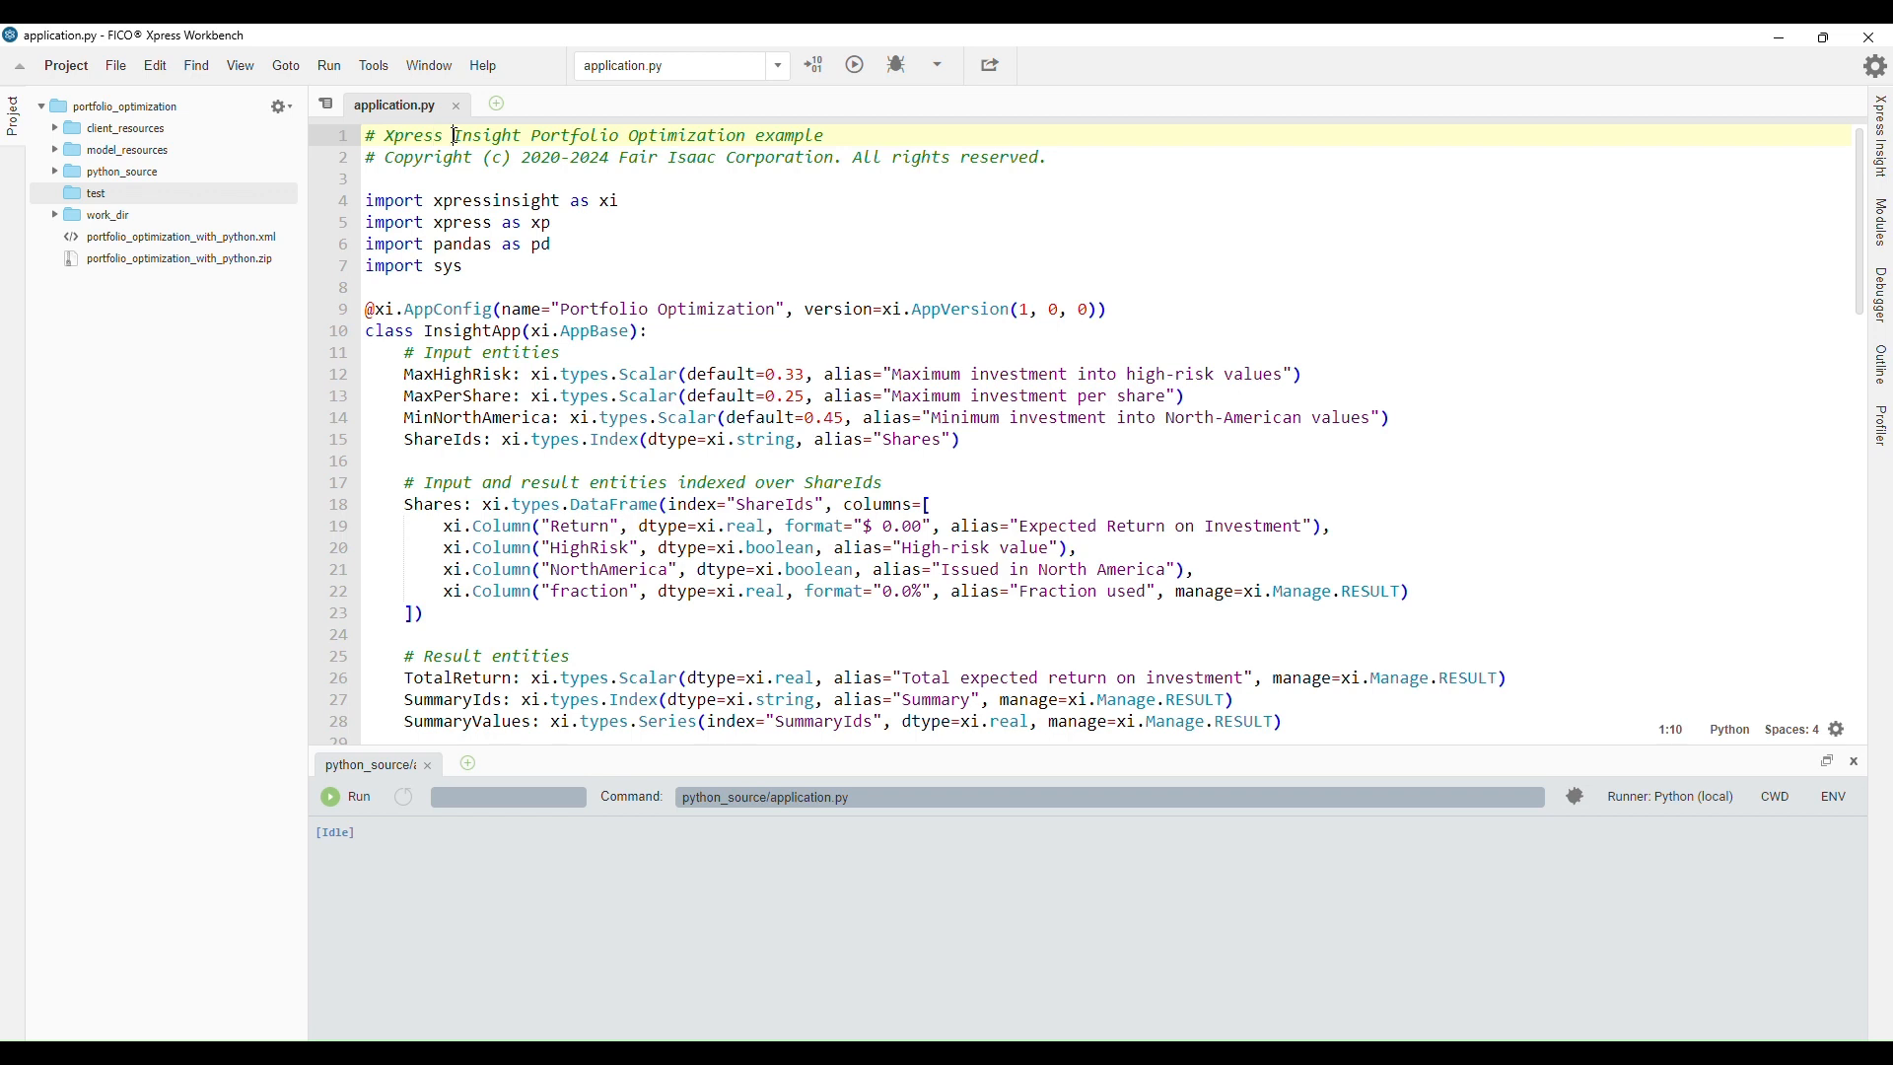
left_click_drag(382, 134, 577, 134)
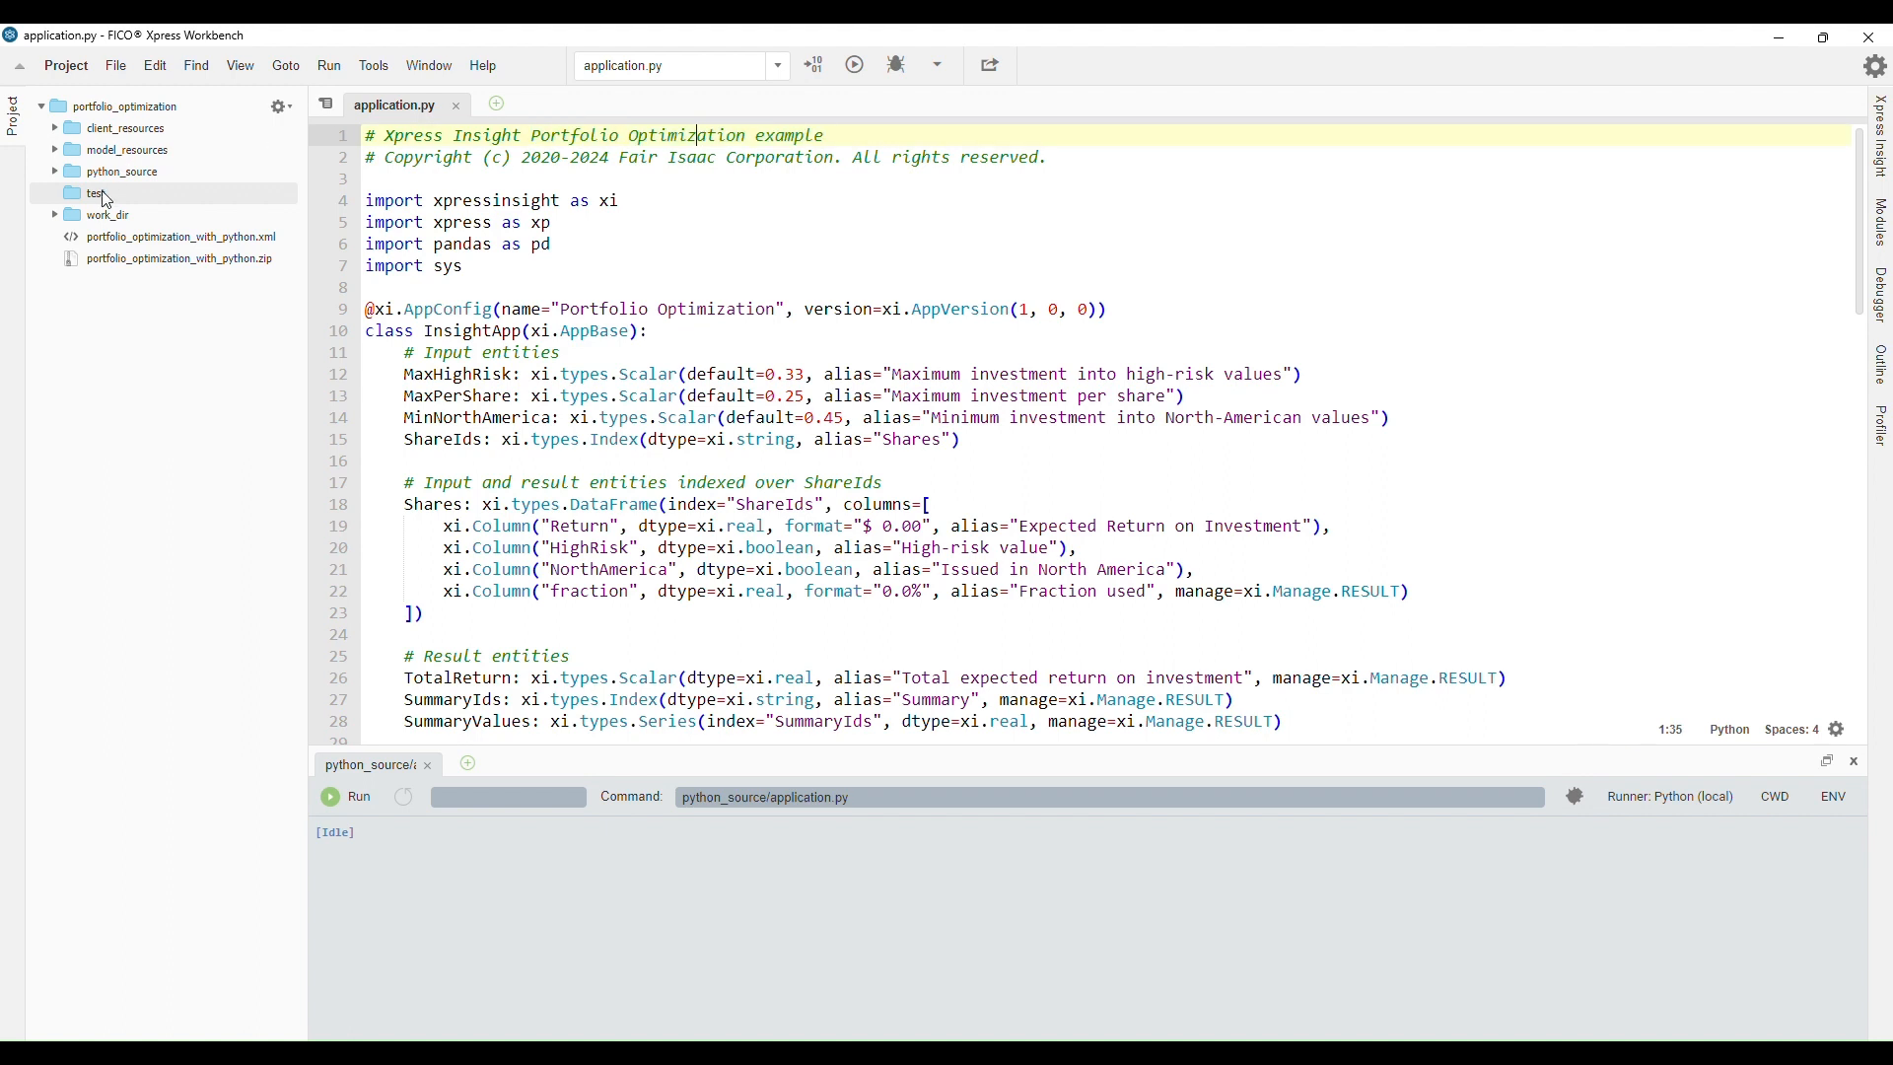
right_click(121, 107)
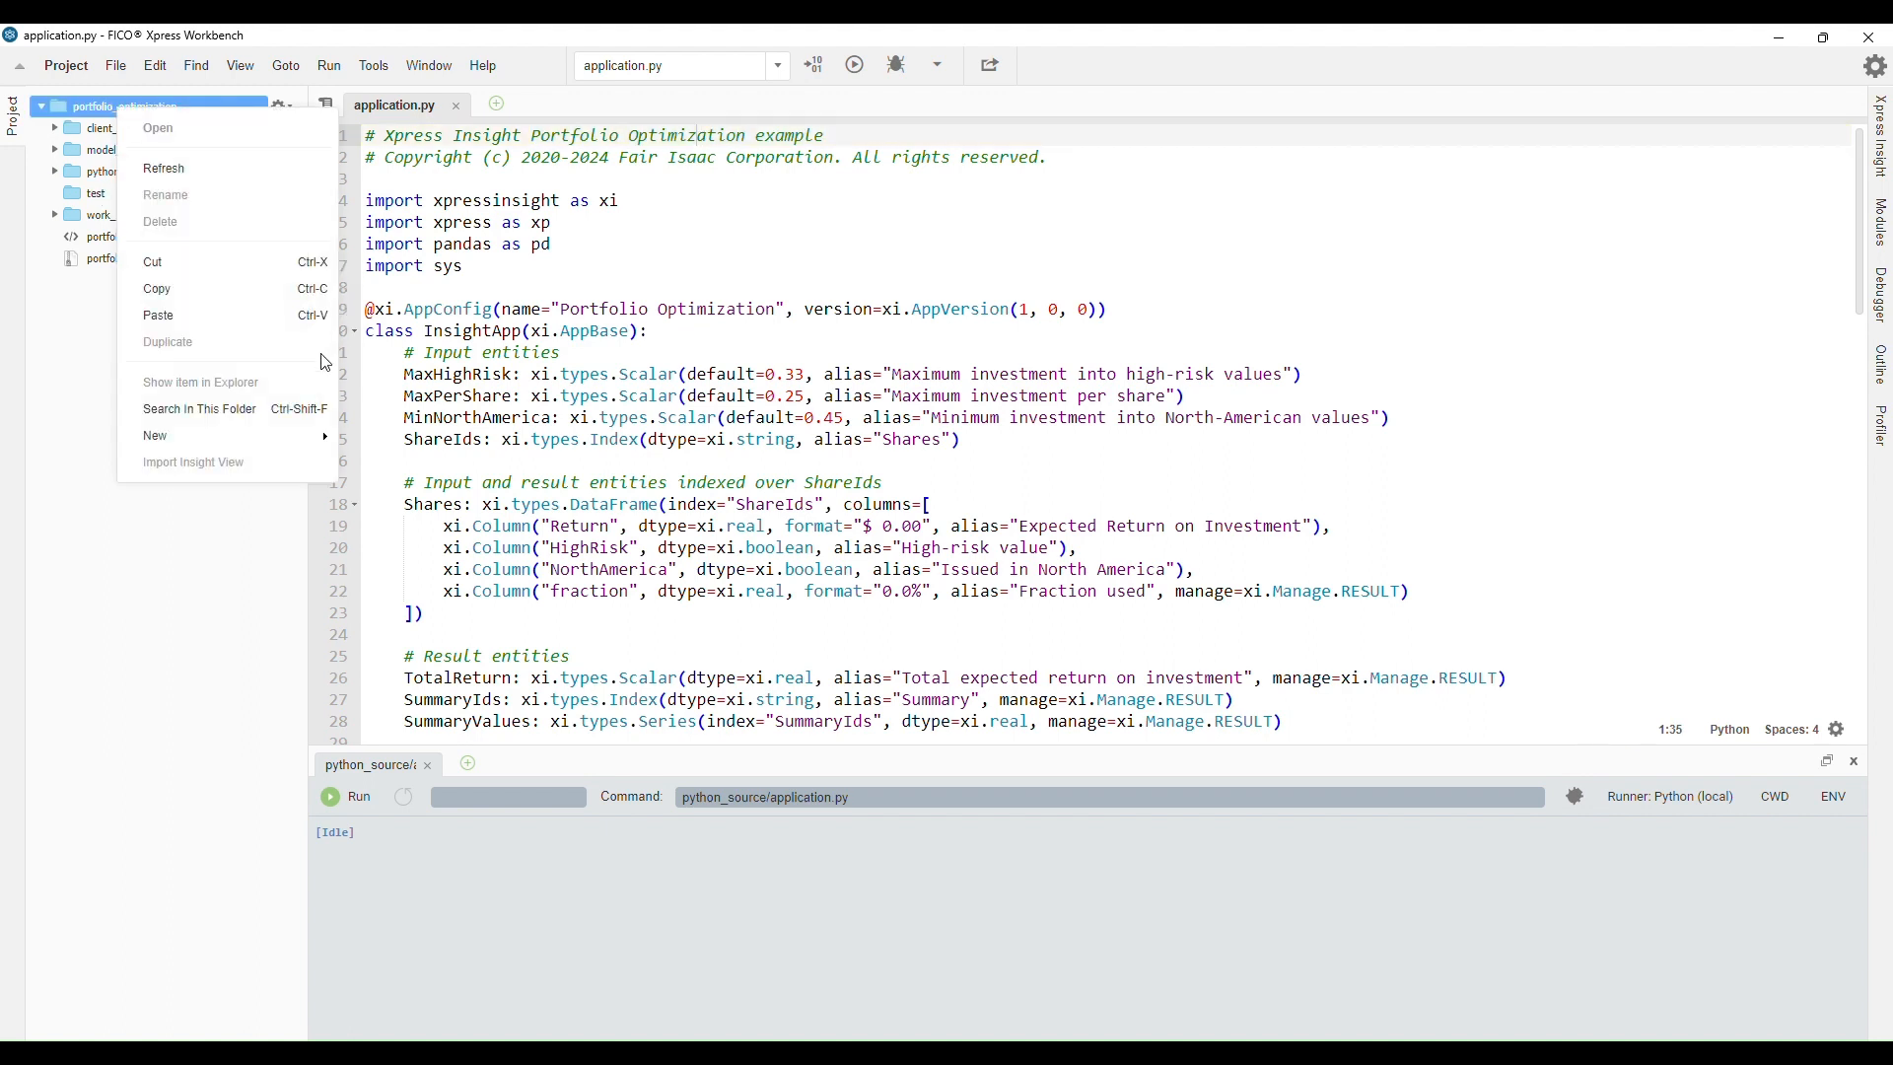
left_click(154, 434)
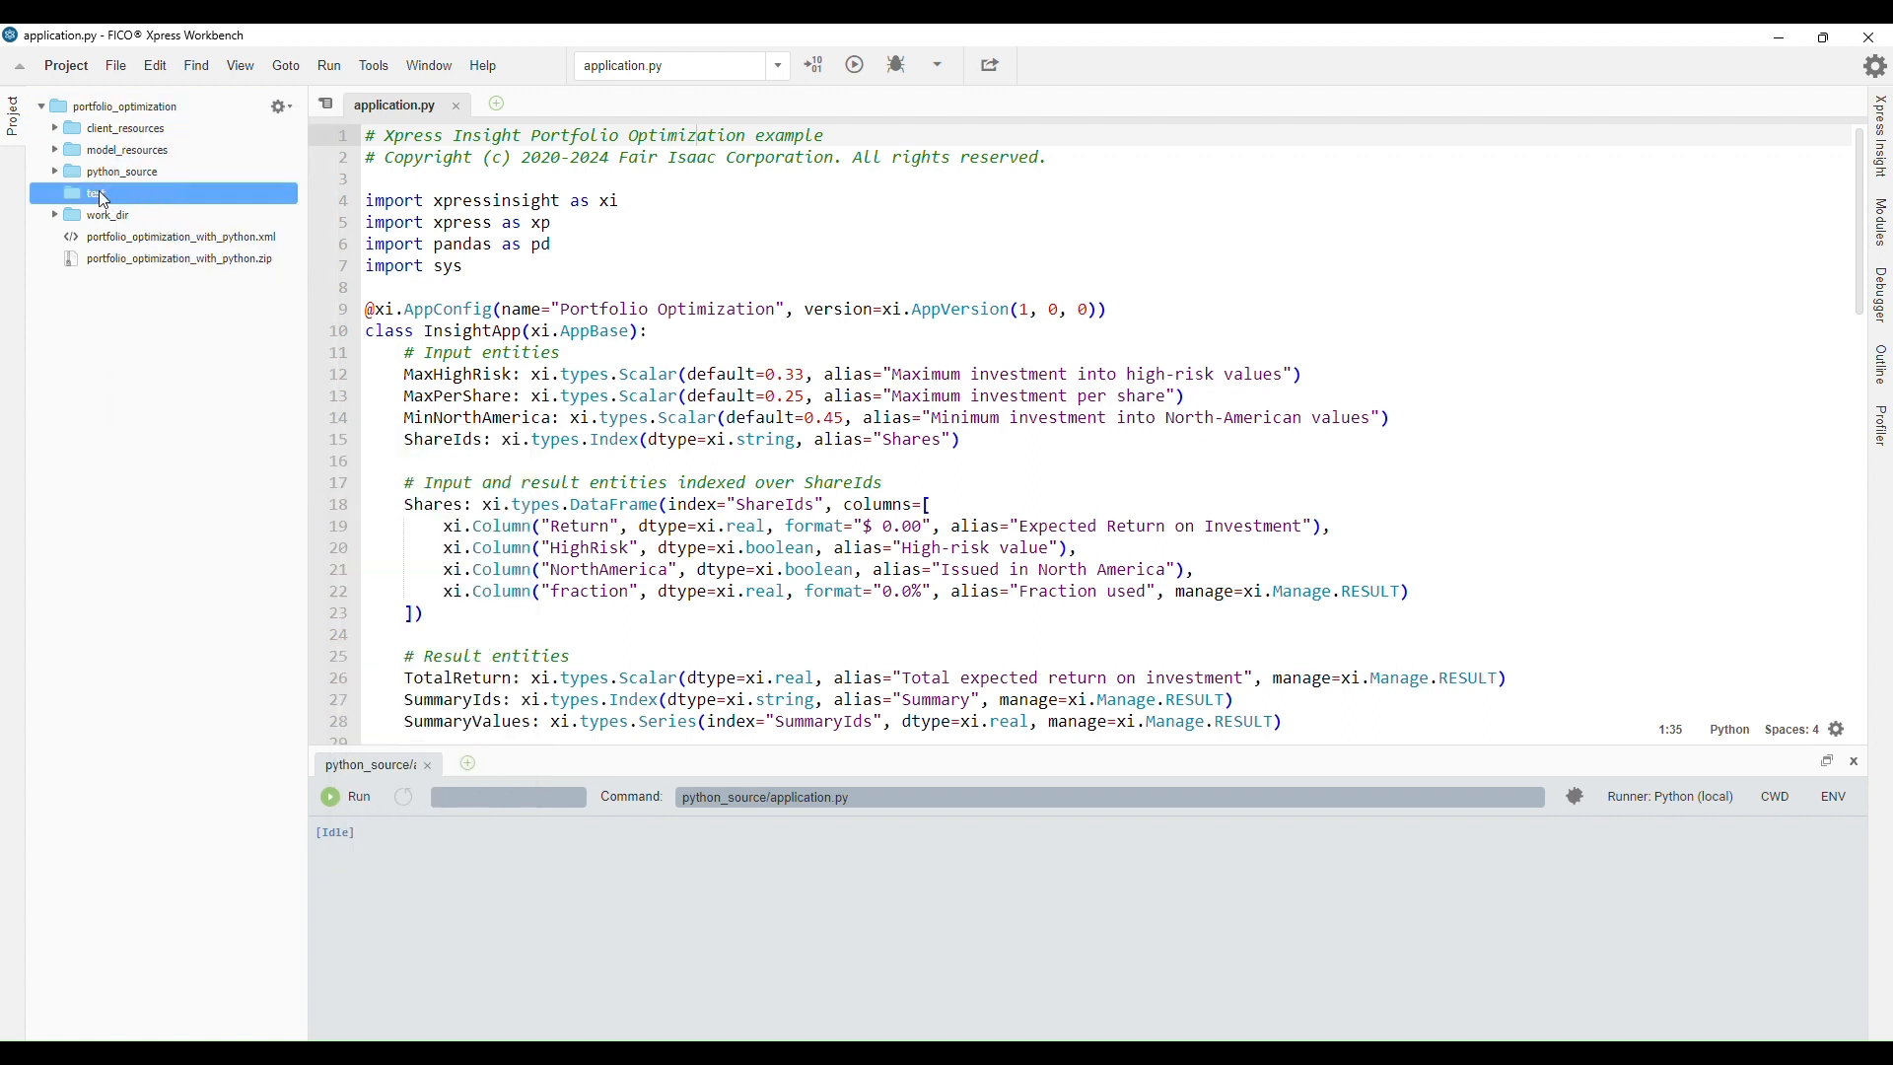
Create a new Python file named test_application.py inside the test folder
right_click(95, 191)
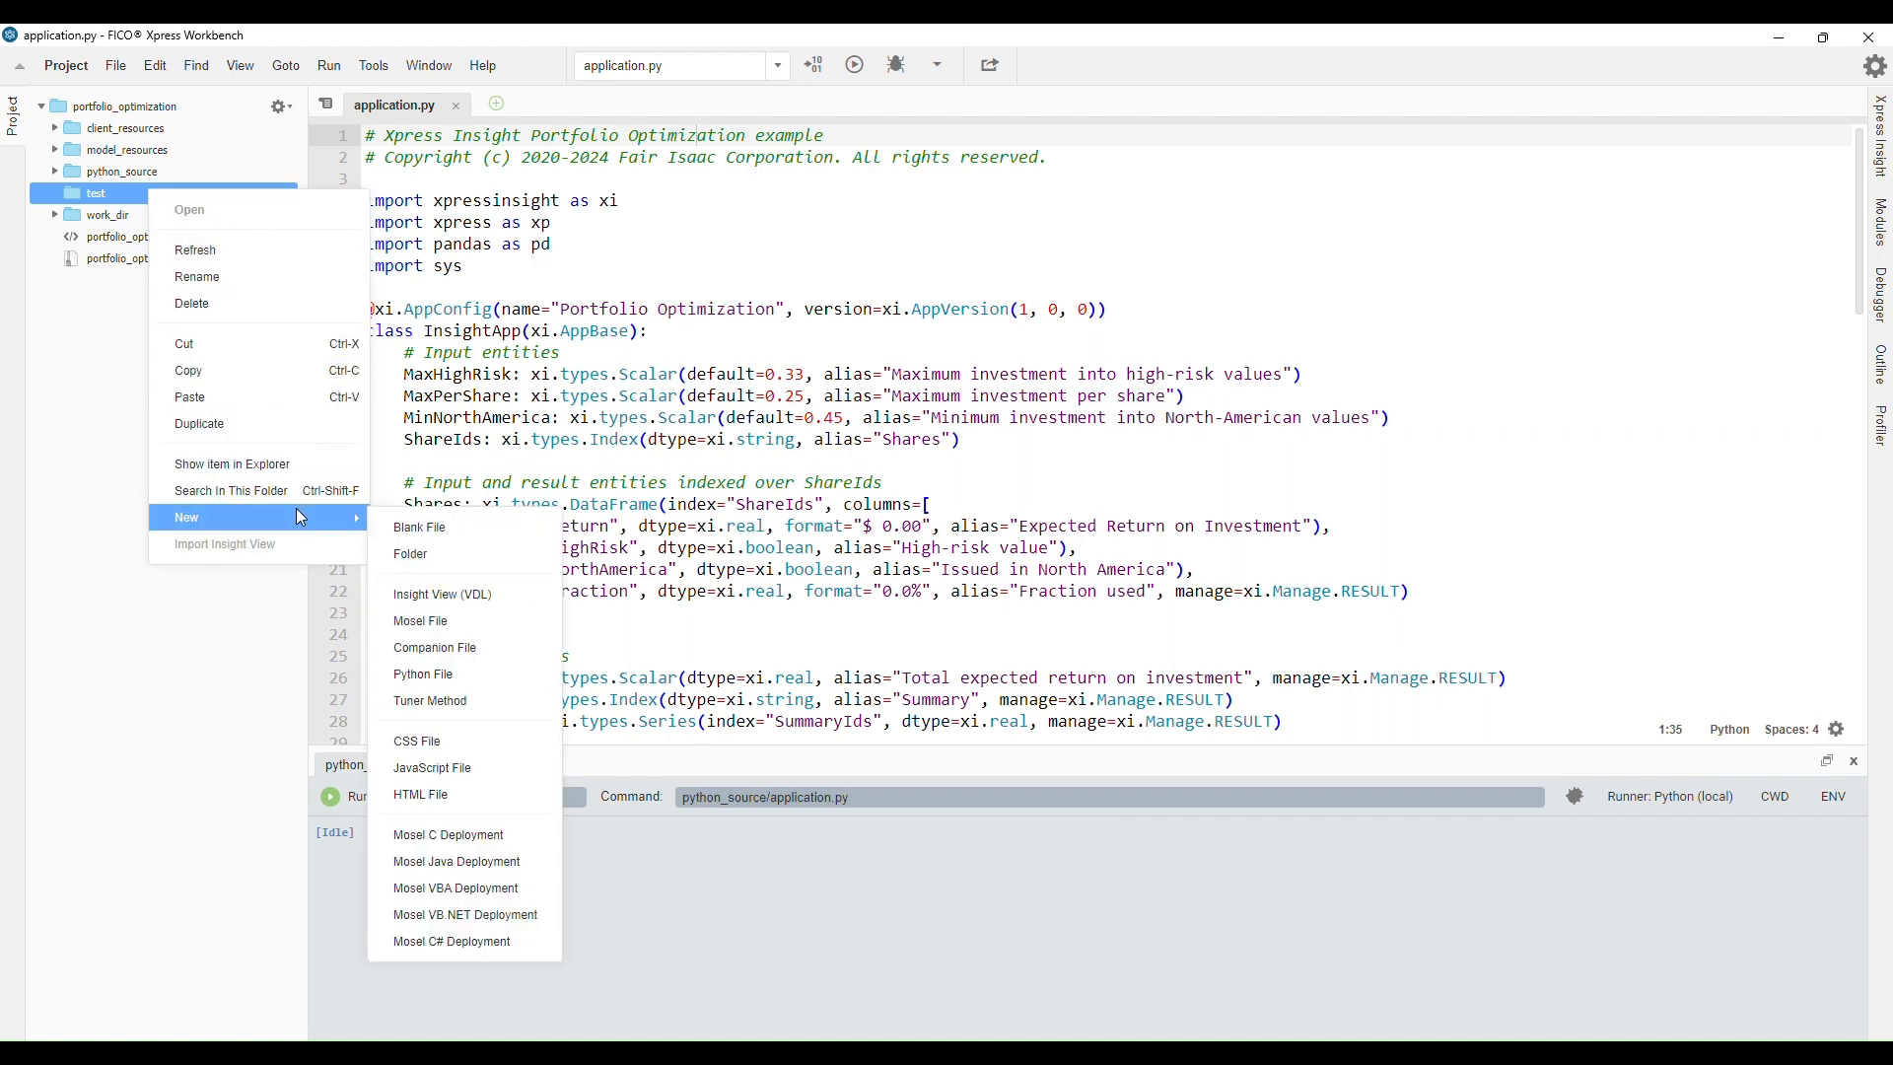
mouse_move(420, 621)
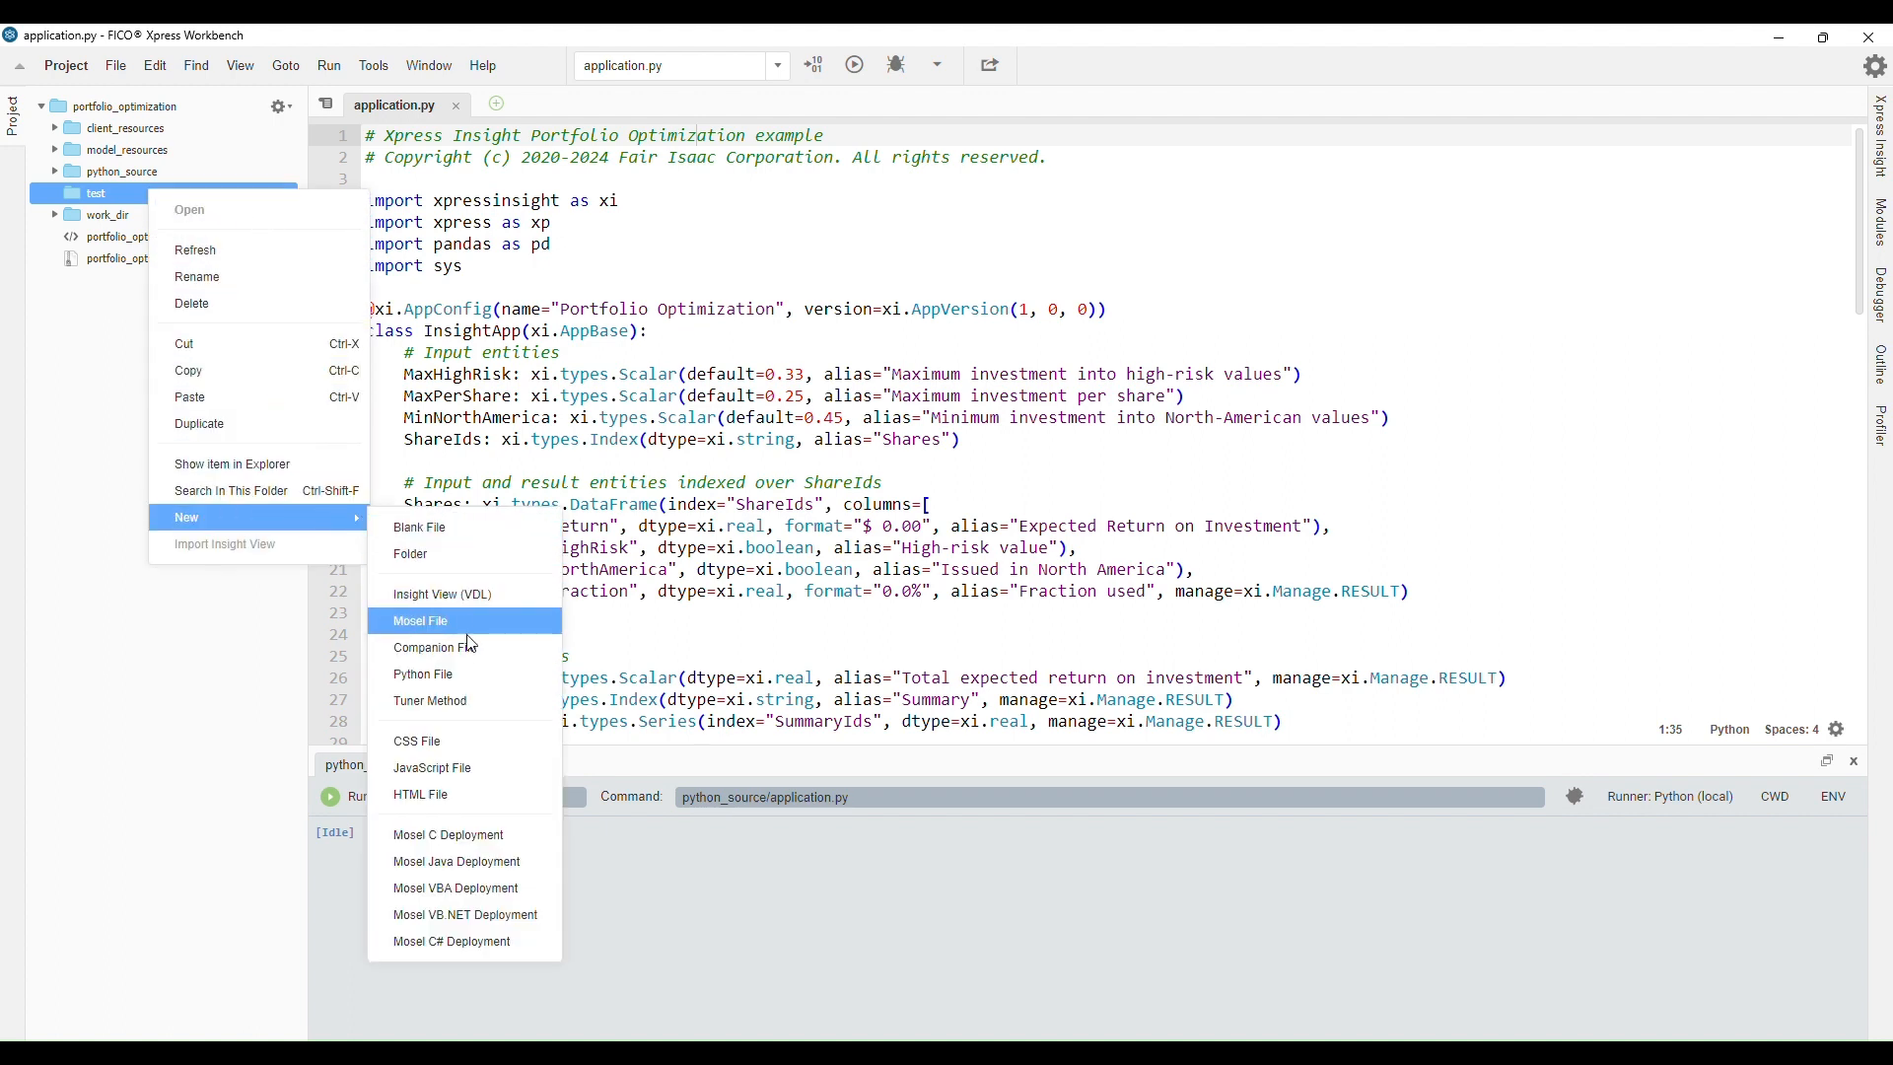
left_click(424, 675)
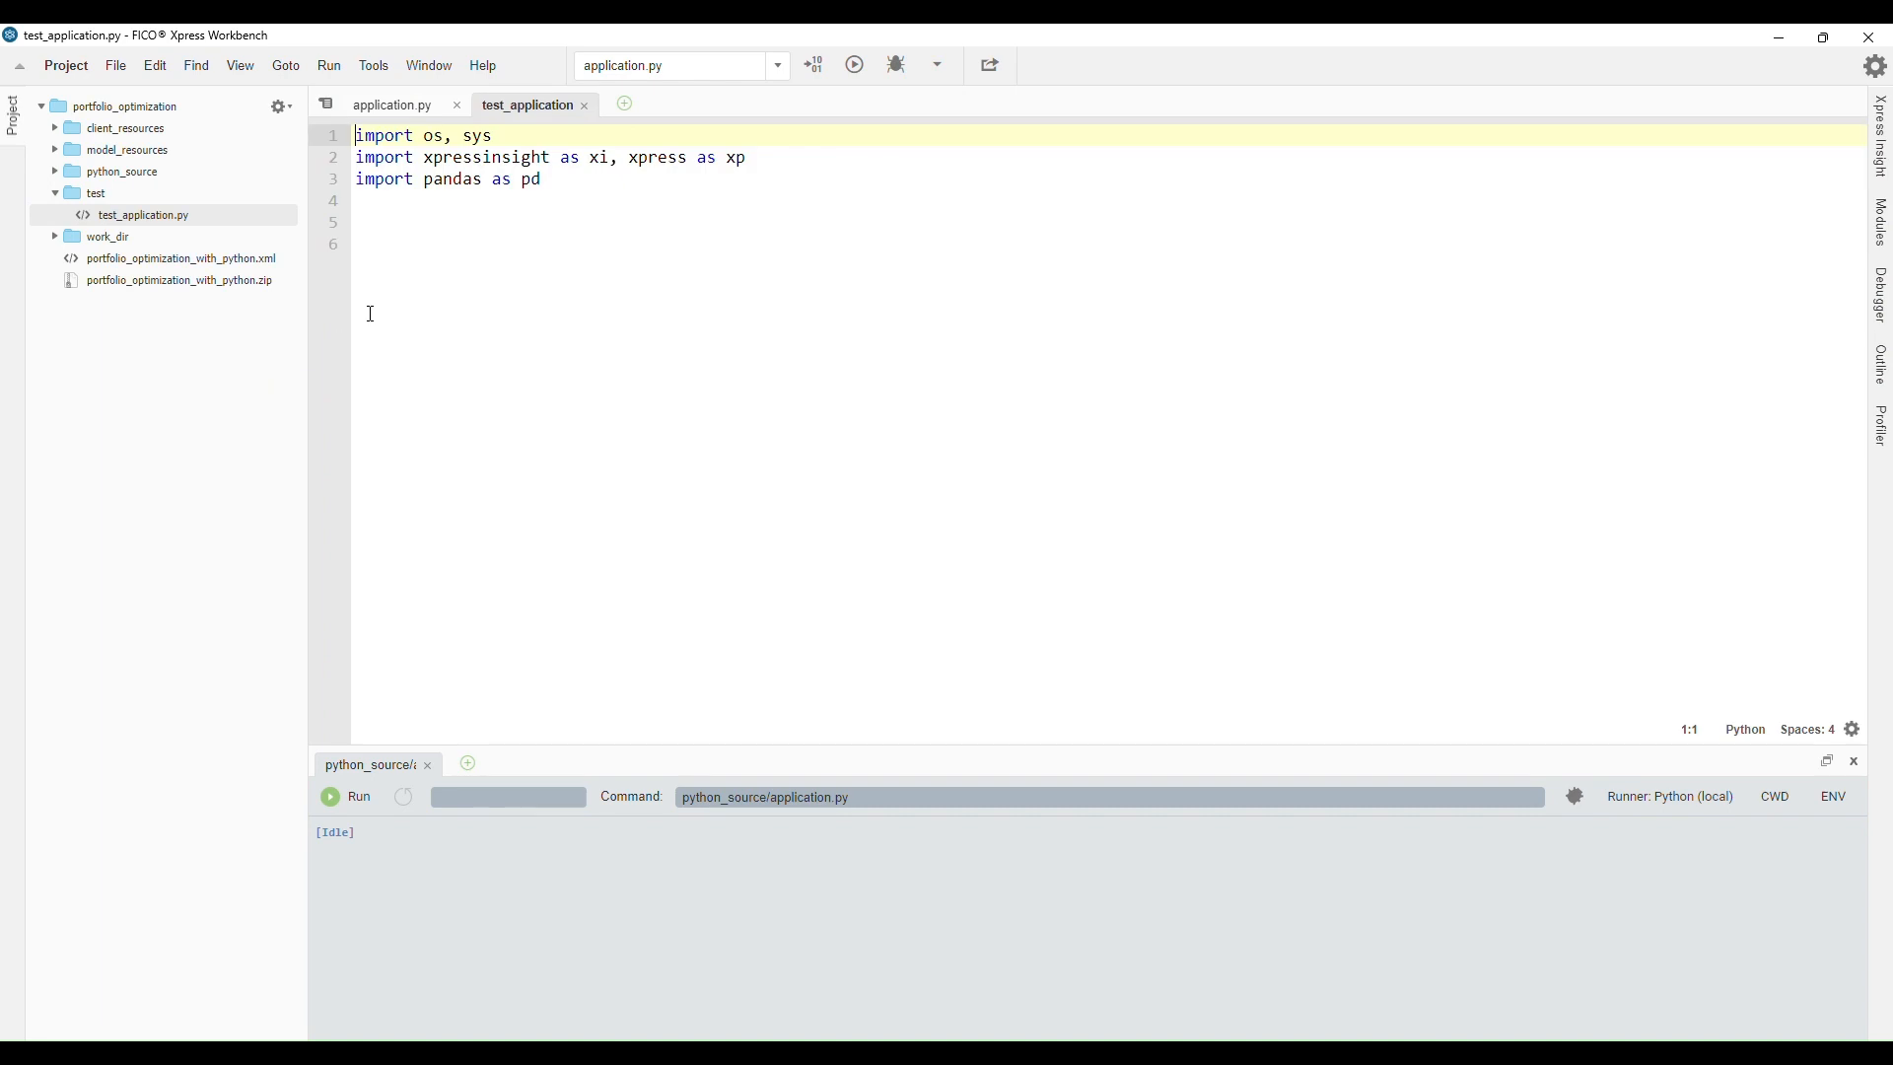
left_click(467, 244)
type("from application import InsightApp")
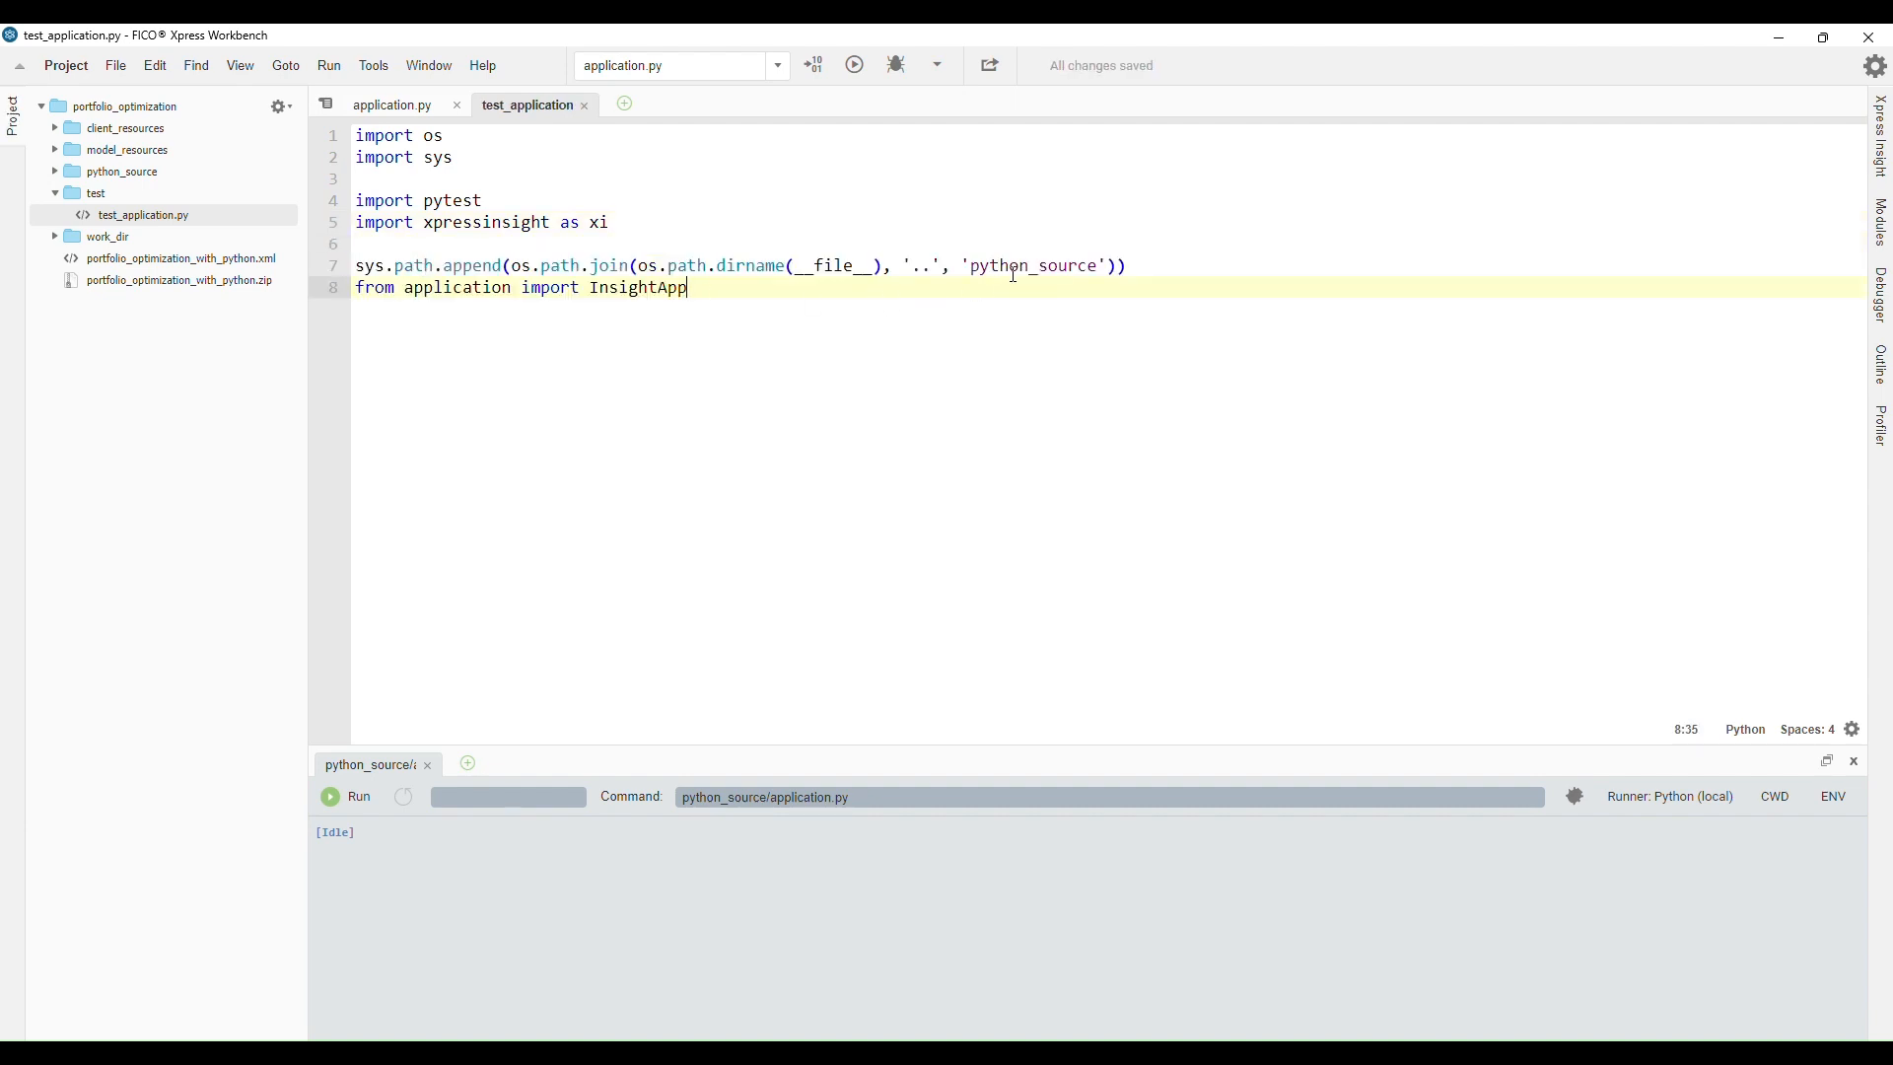
Review the sys.path.append line pointing at the python_source folder
double_click(1032, 266)
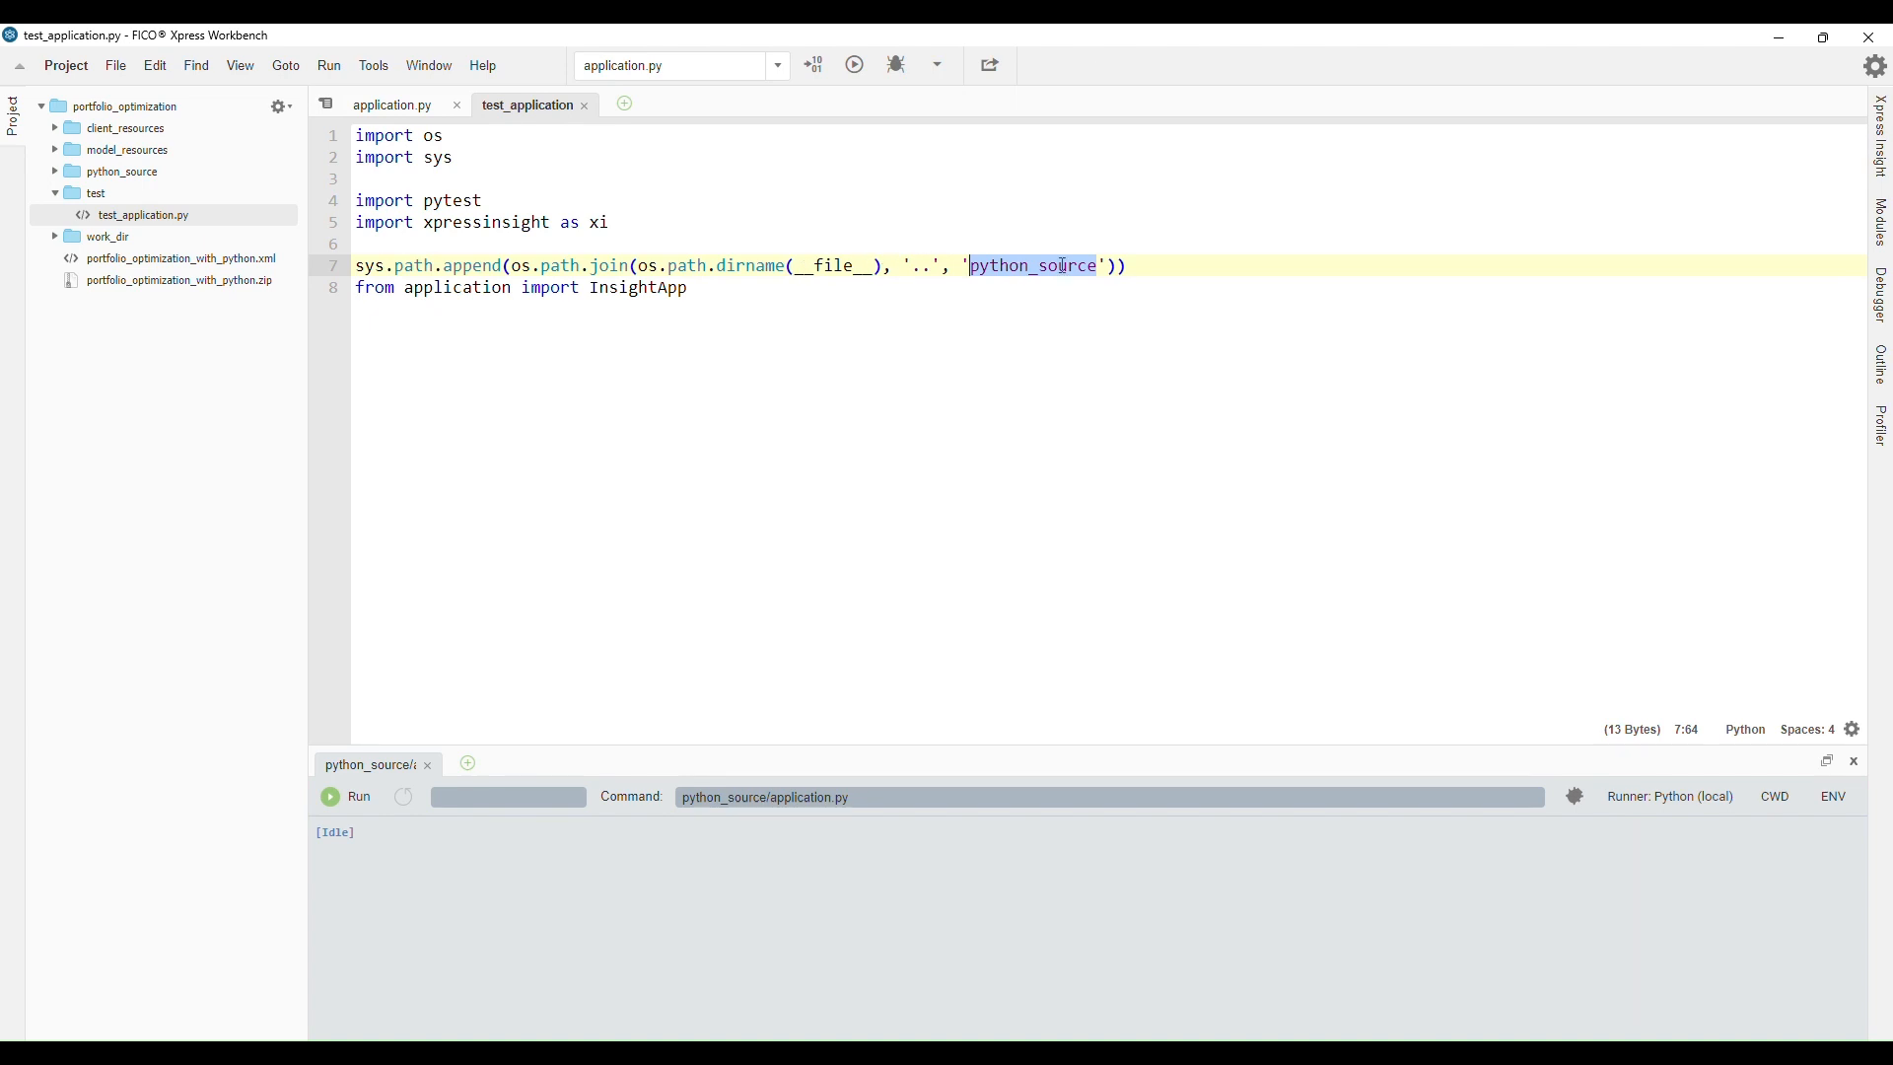
left_click(615, 266)
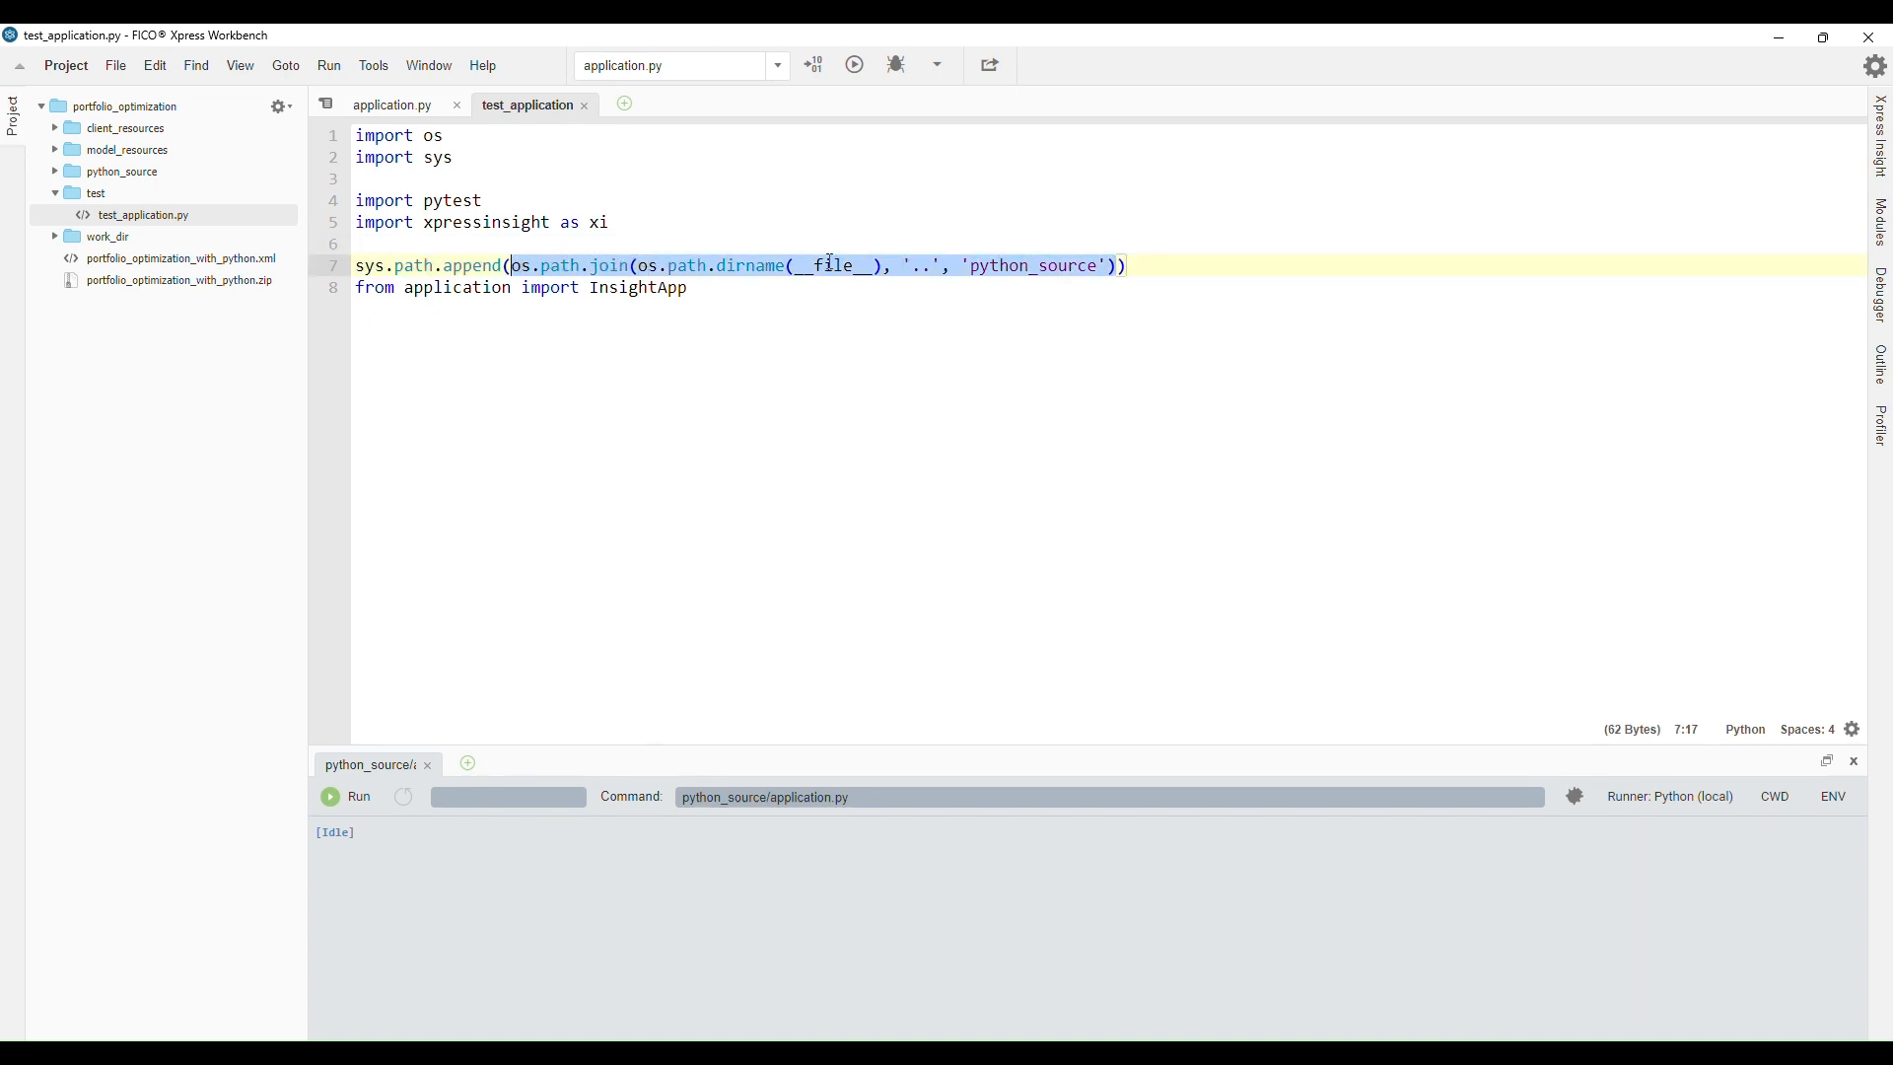
double_click(472, 266)
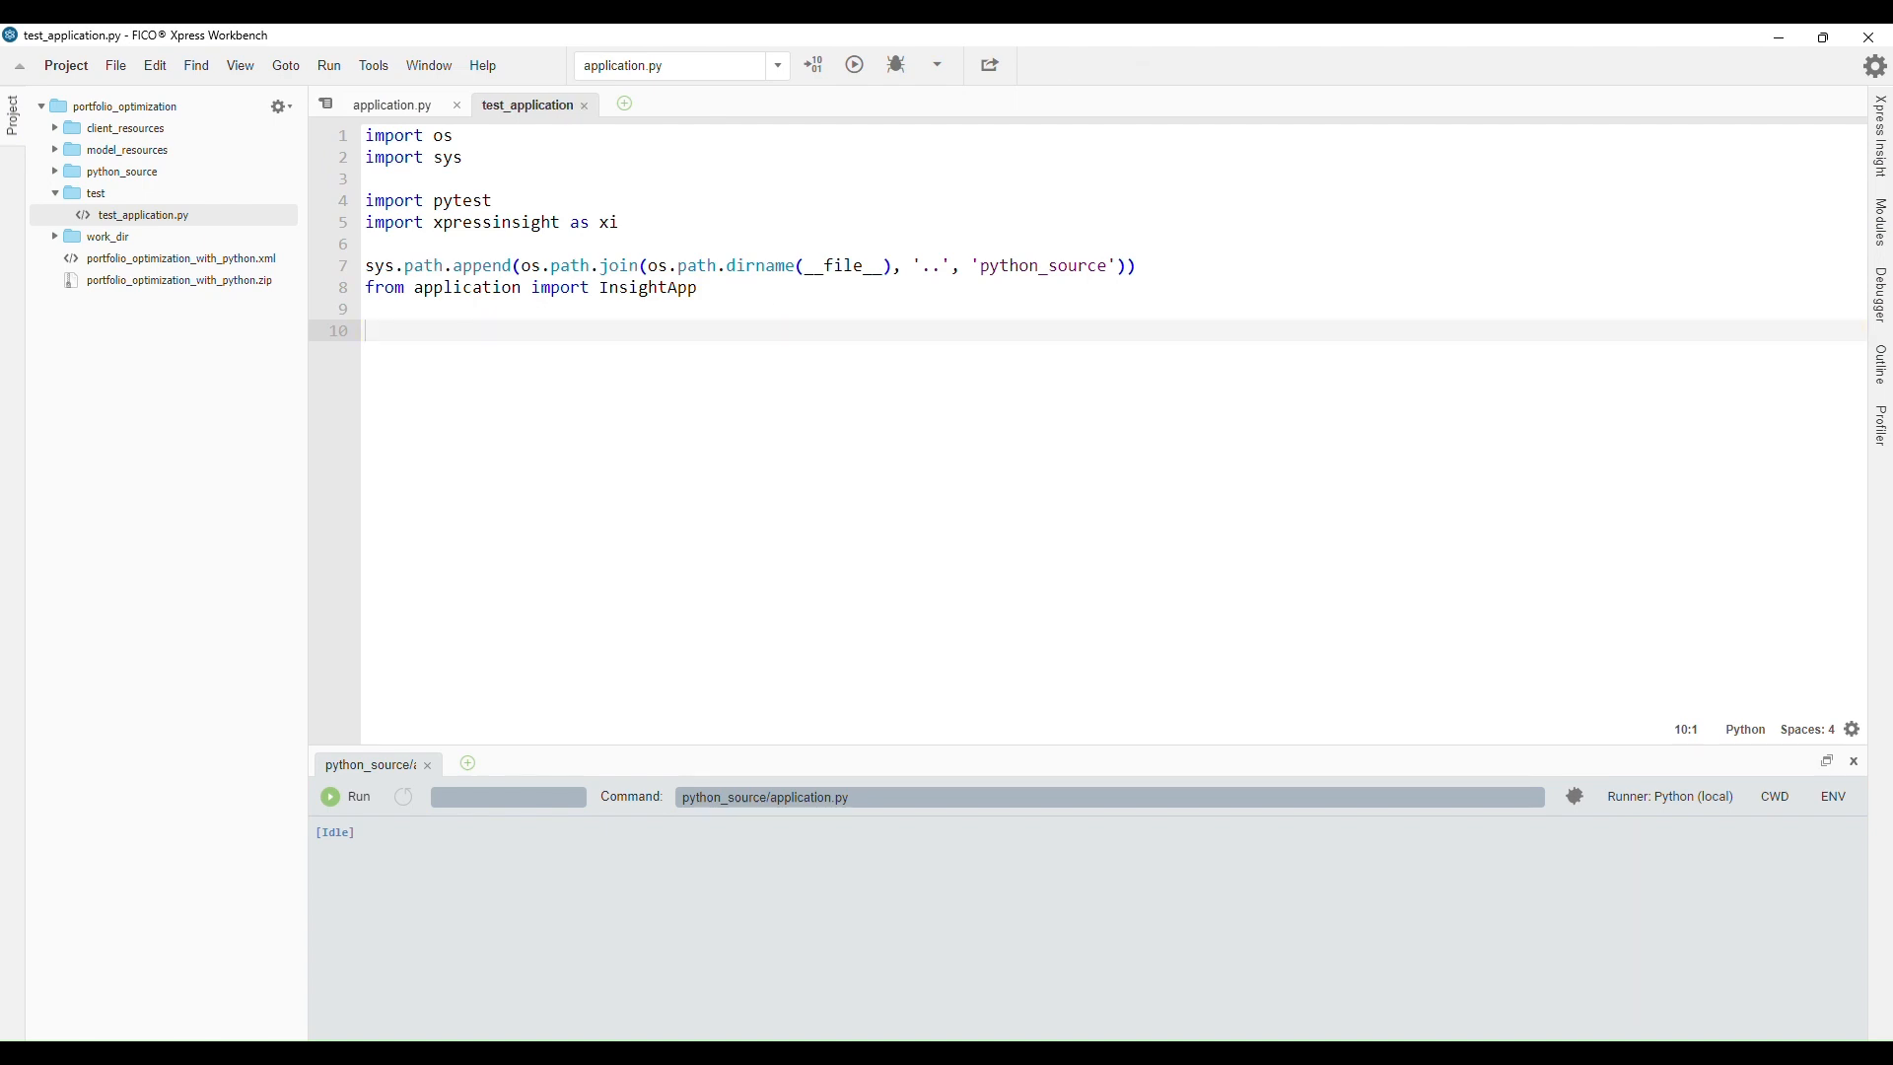
type("# Parametrized unit testing")
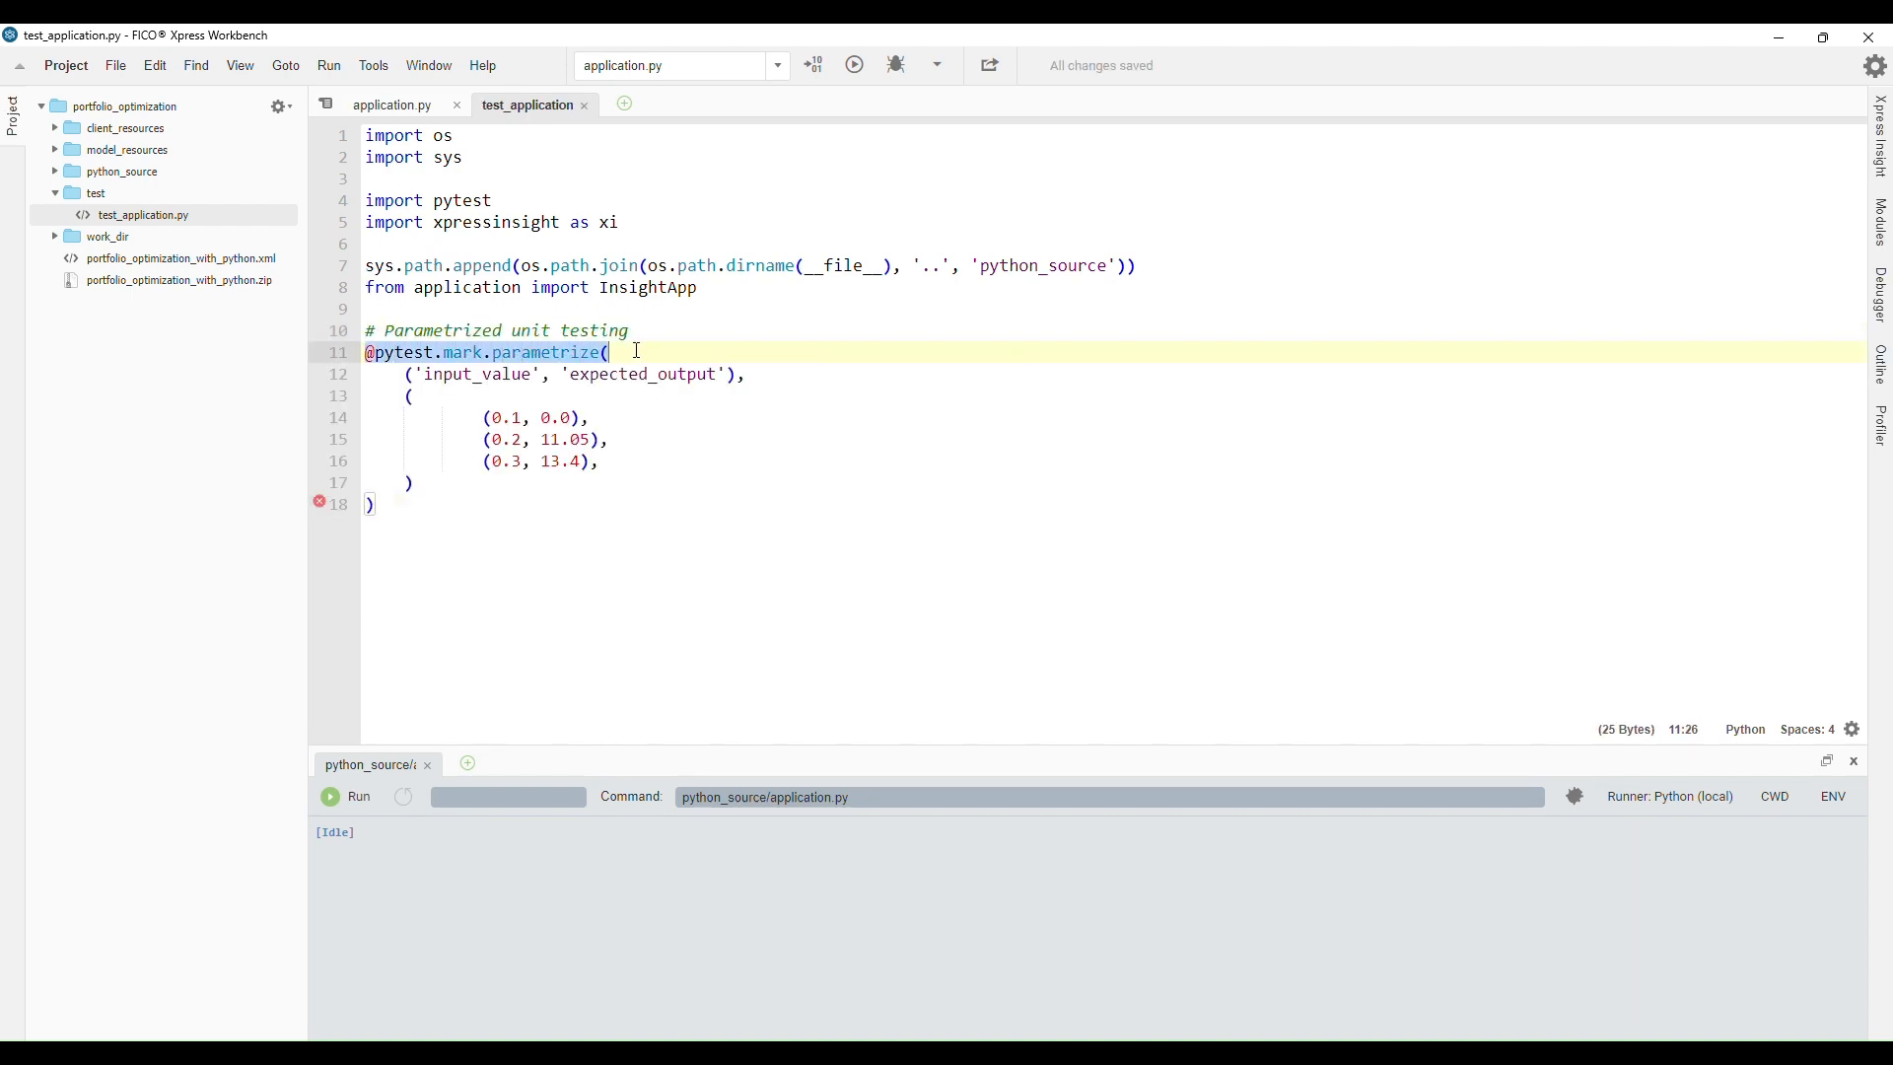
double_click(476, 373)
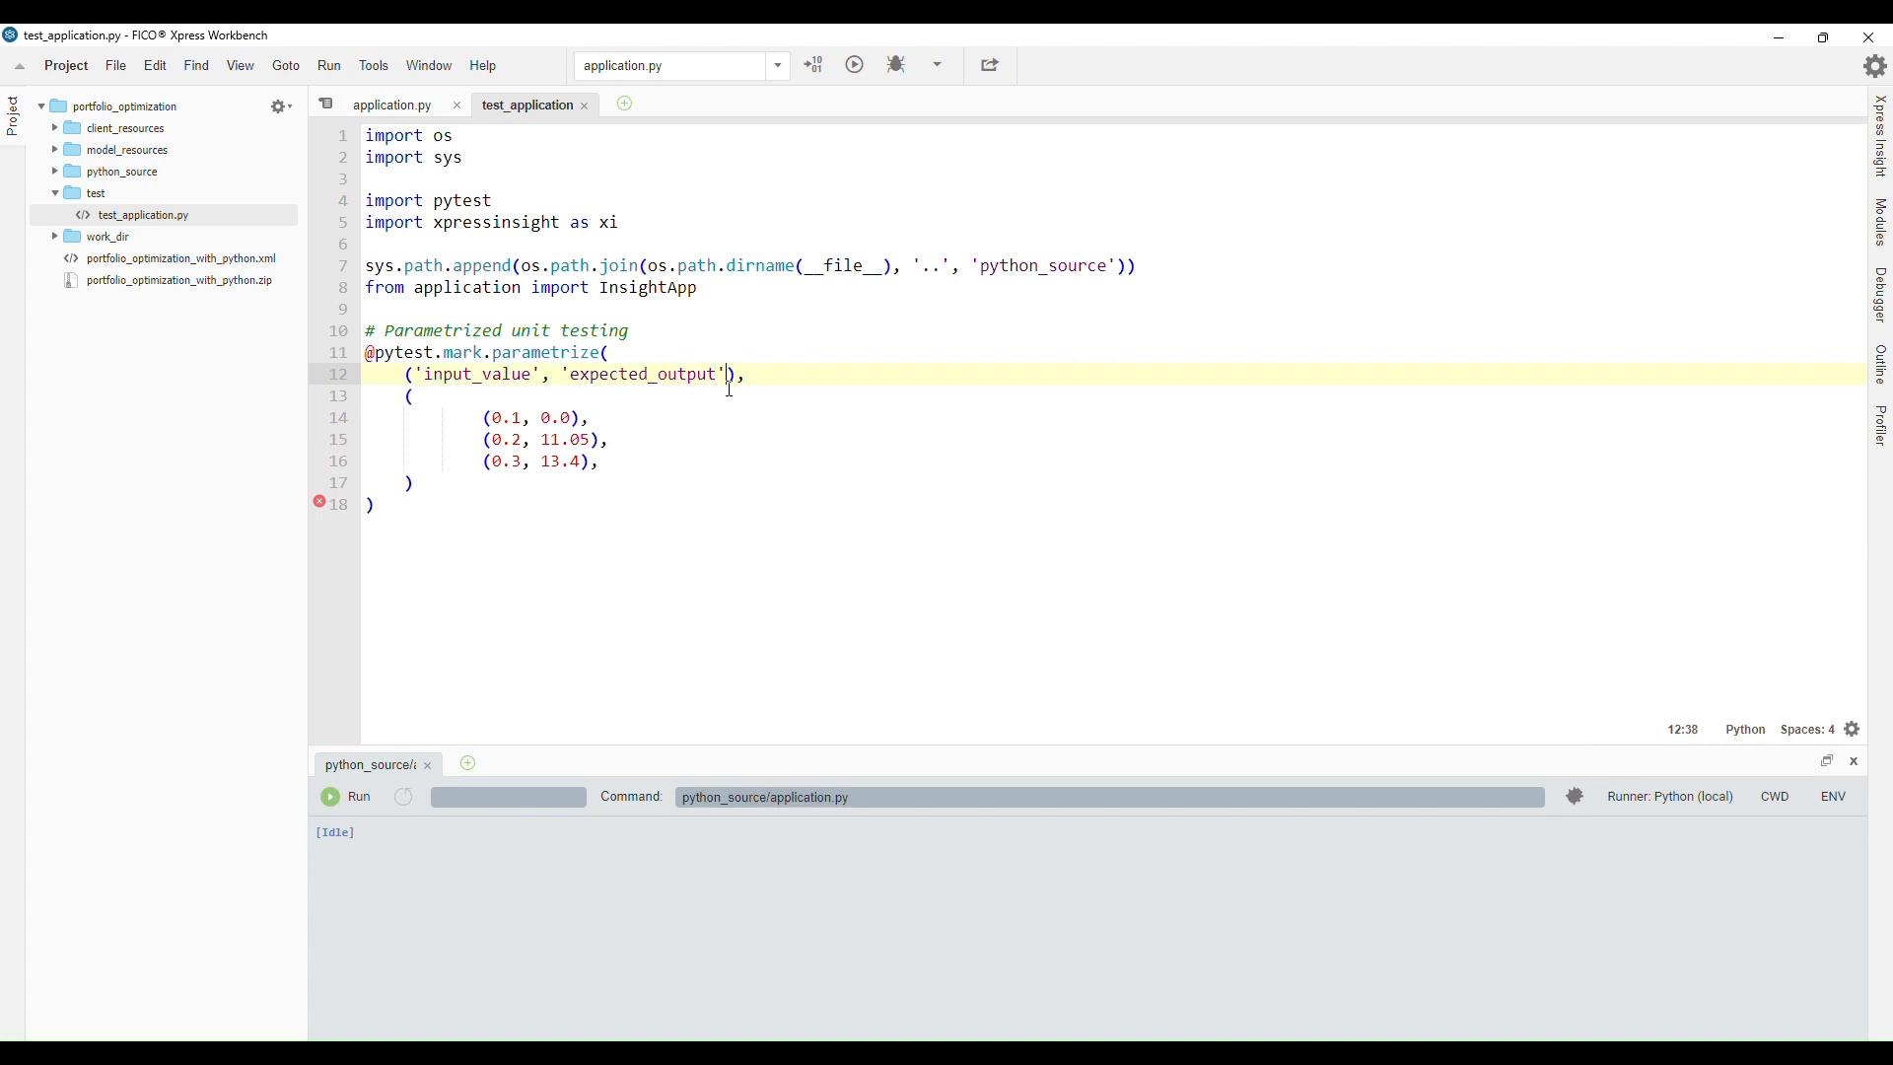
type(",")
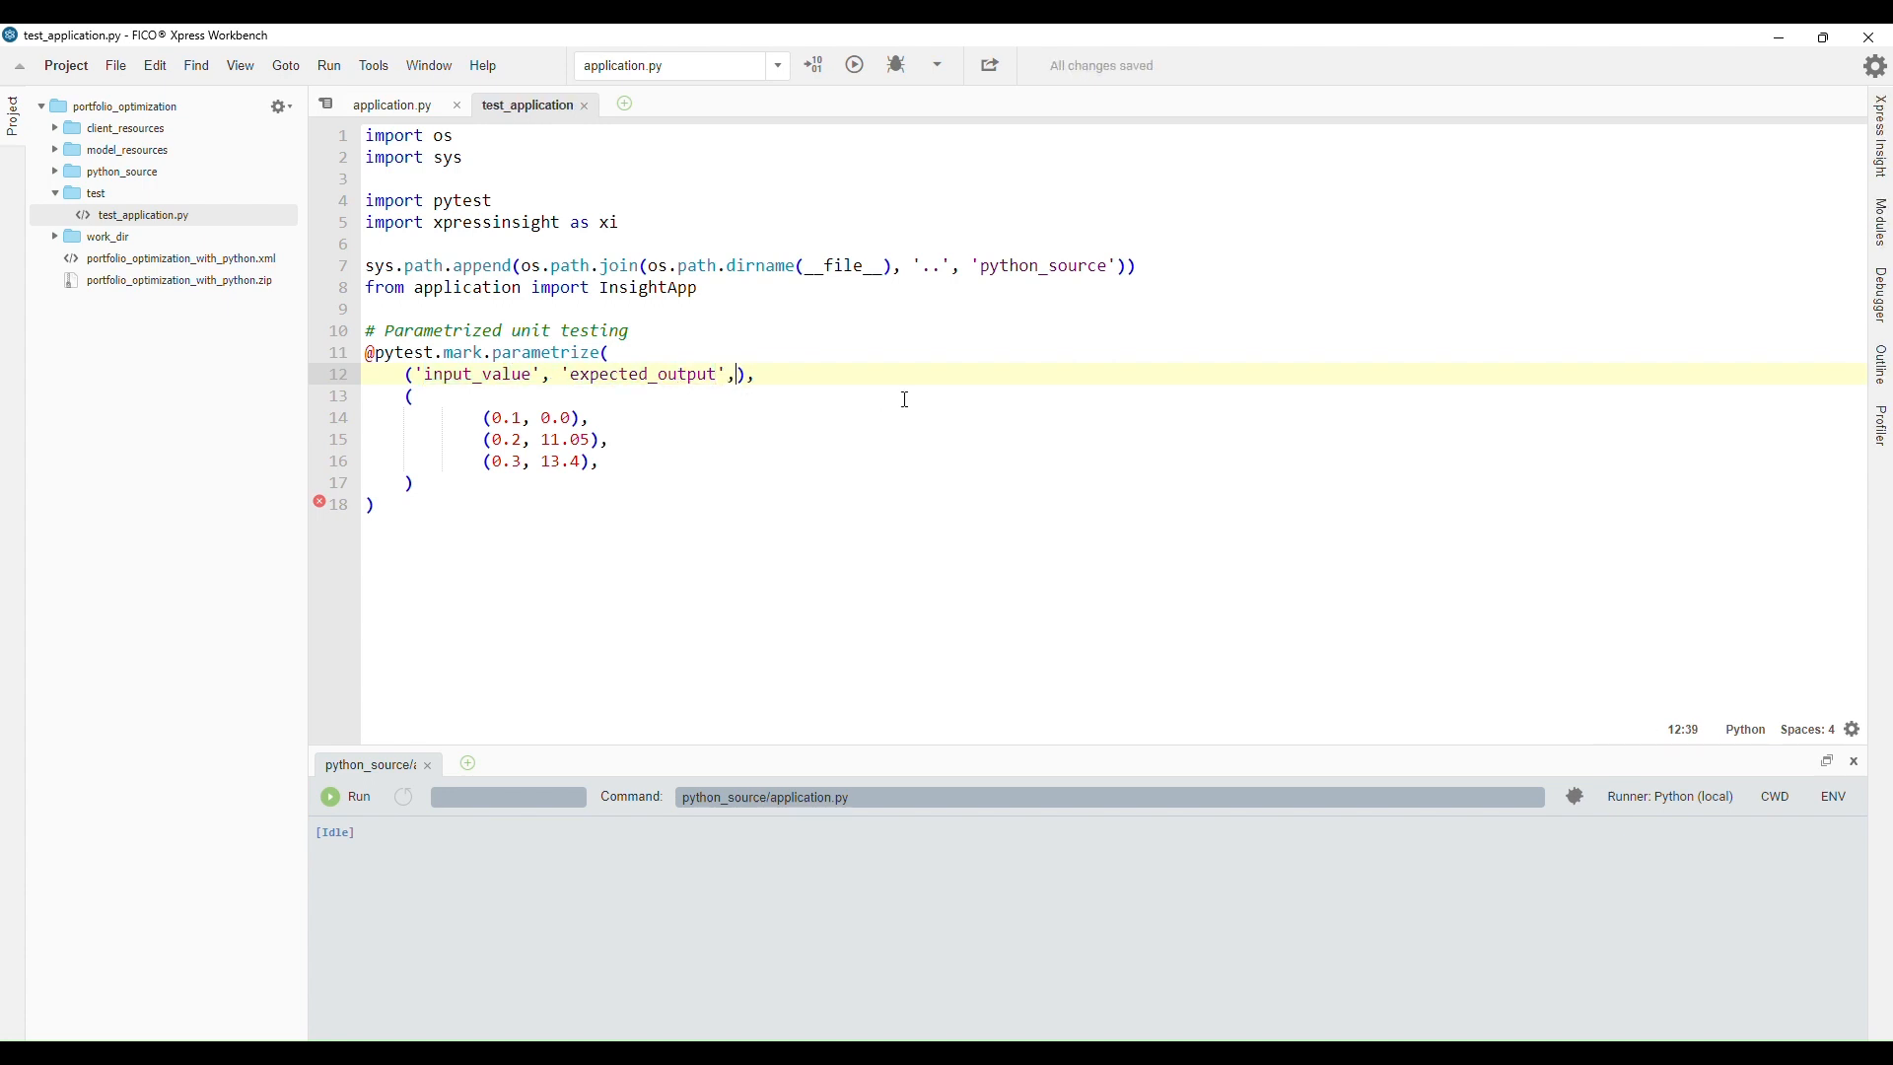
type("'othe")
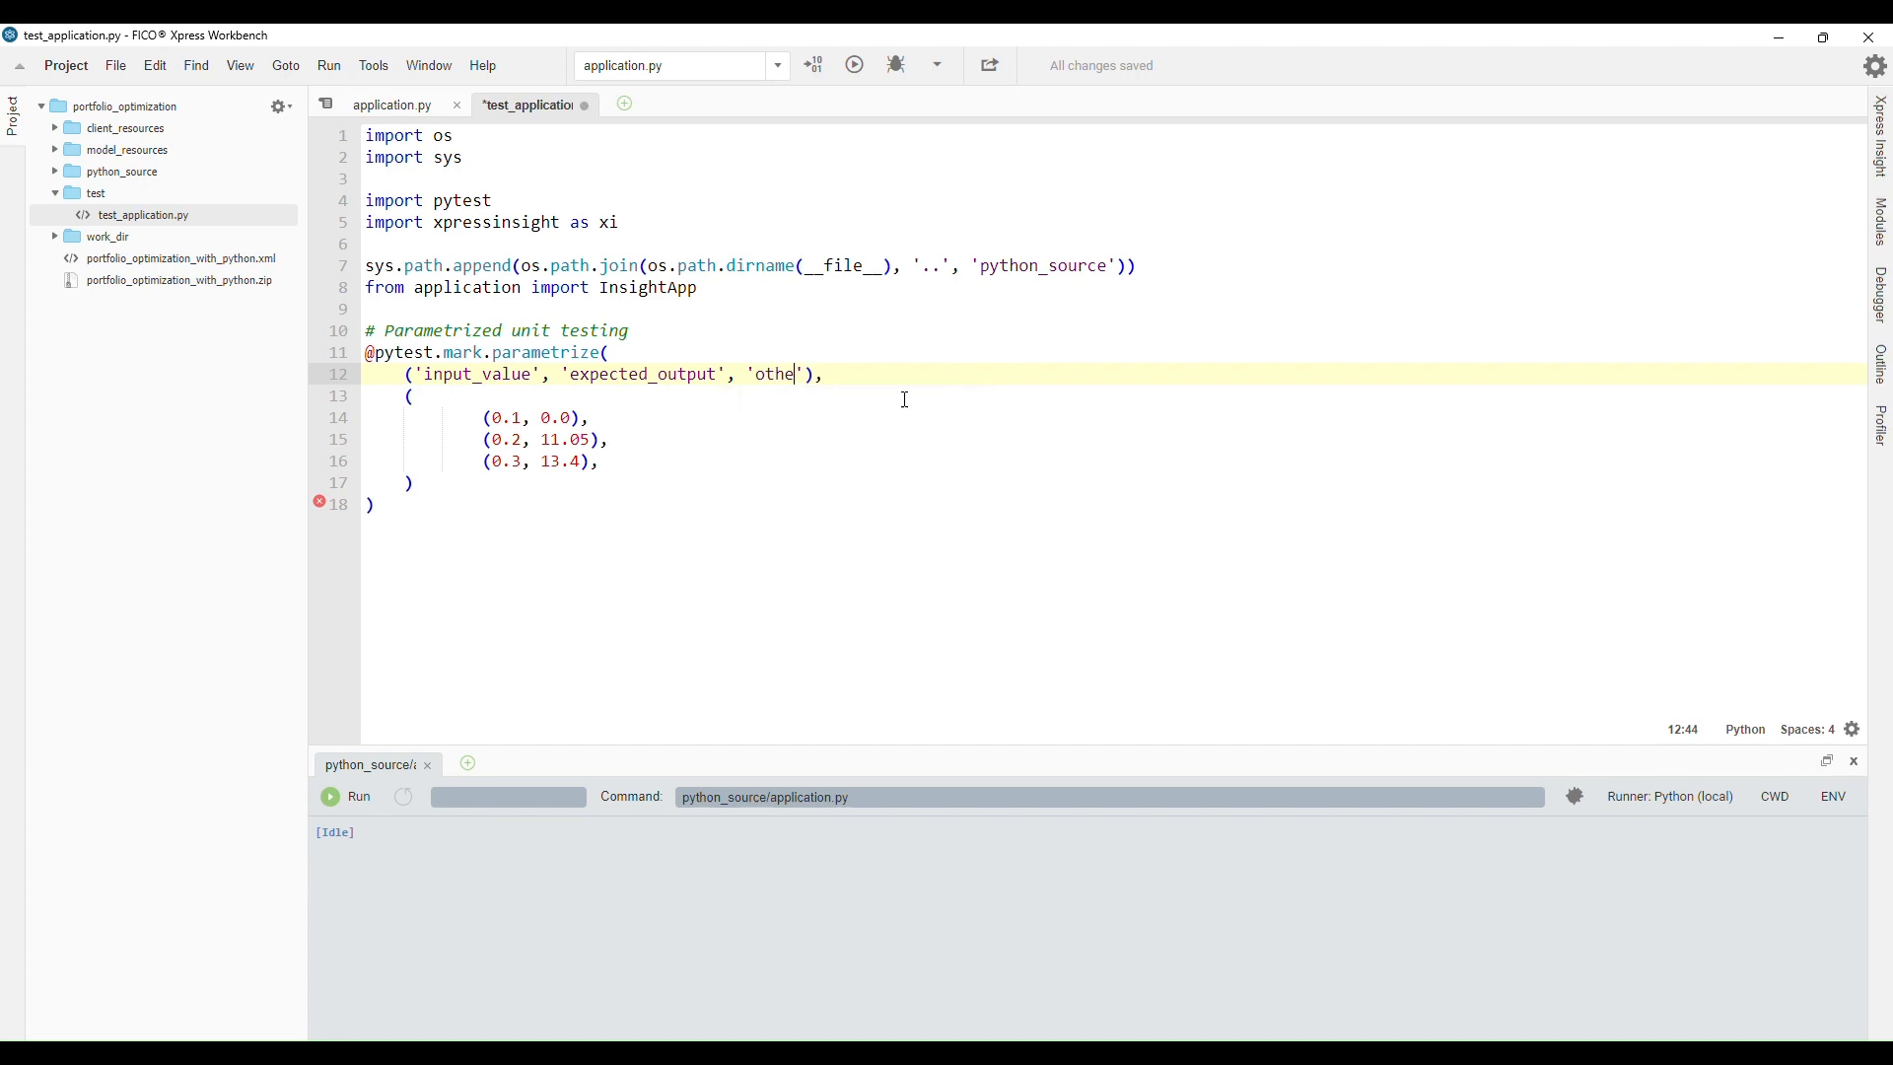
key("Backspace")
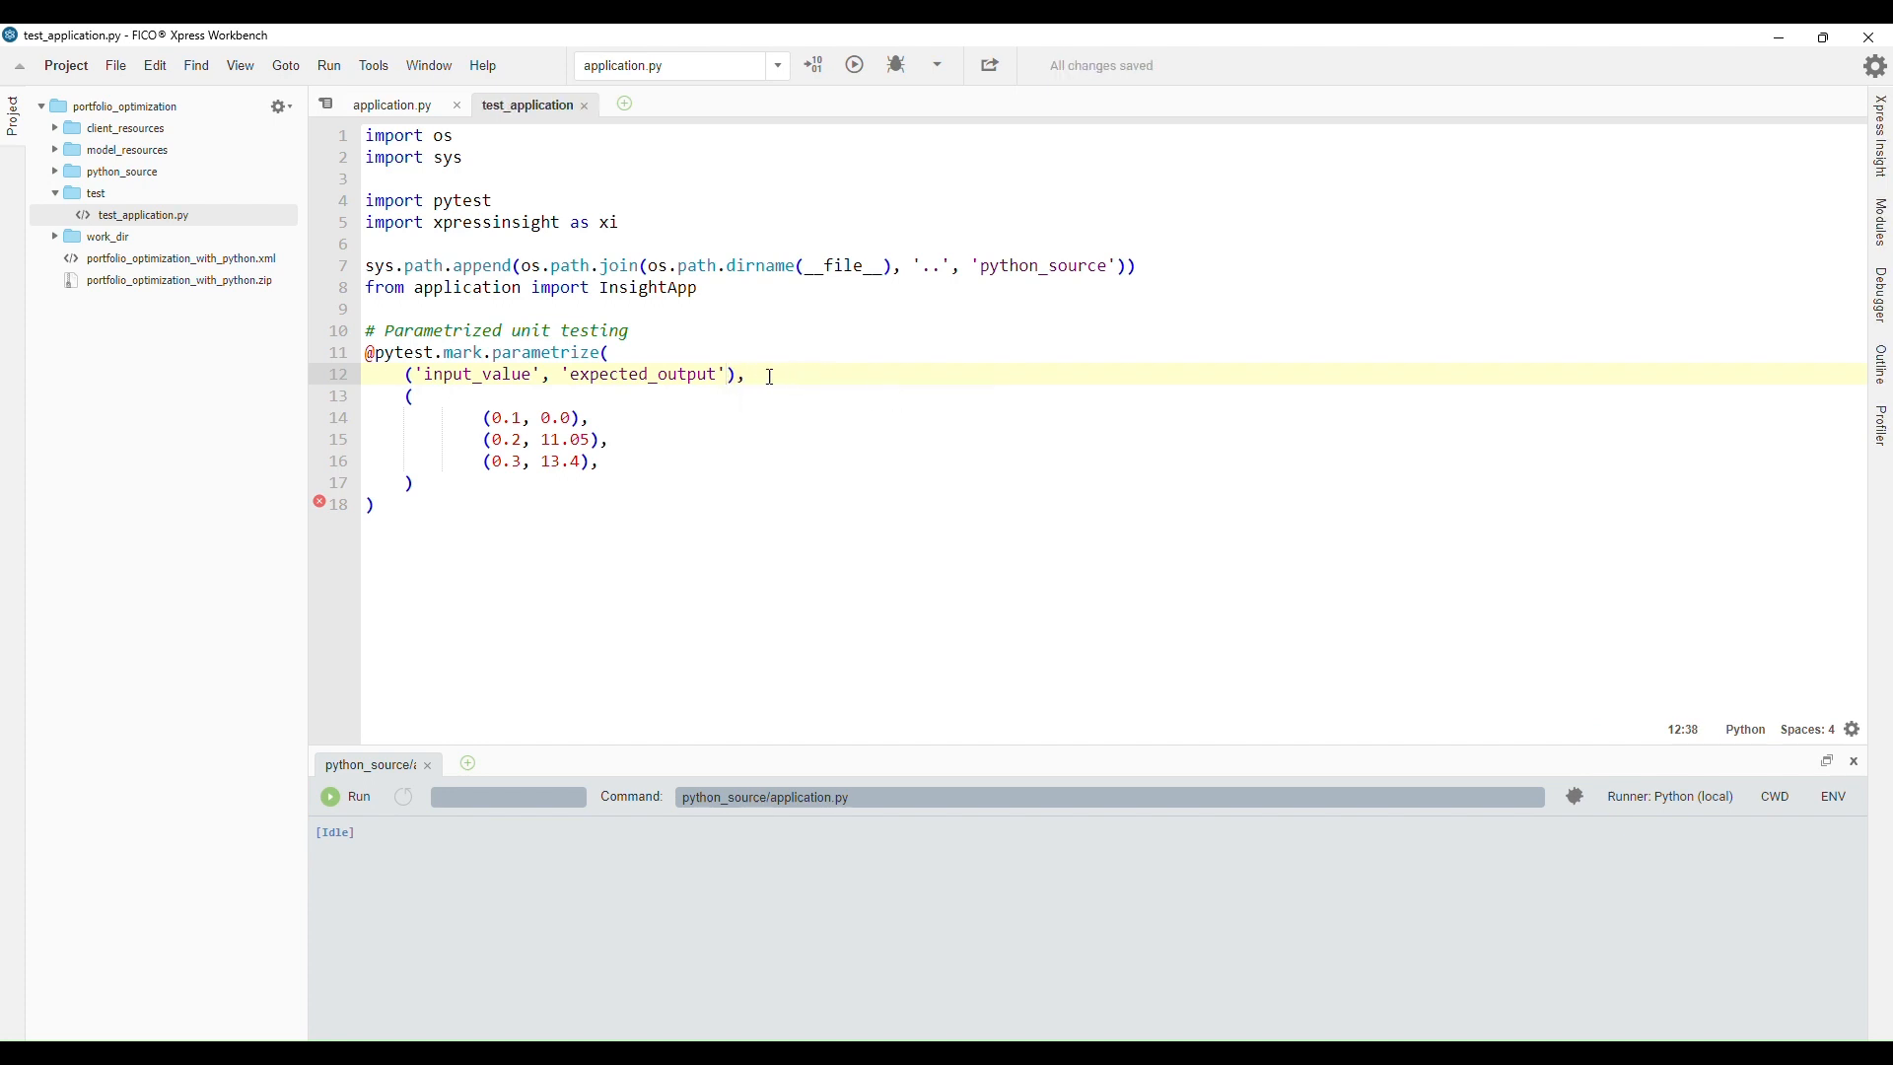
left_click(509, 418)
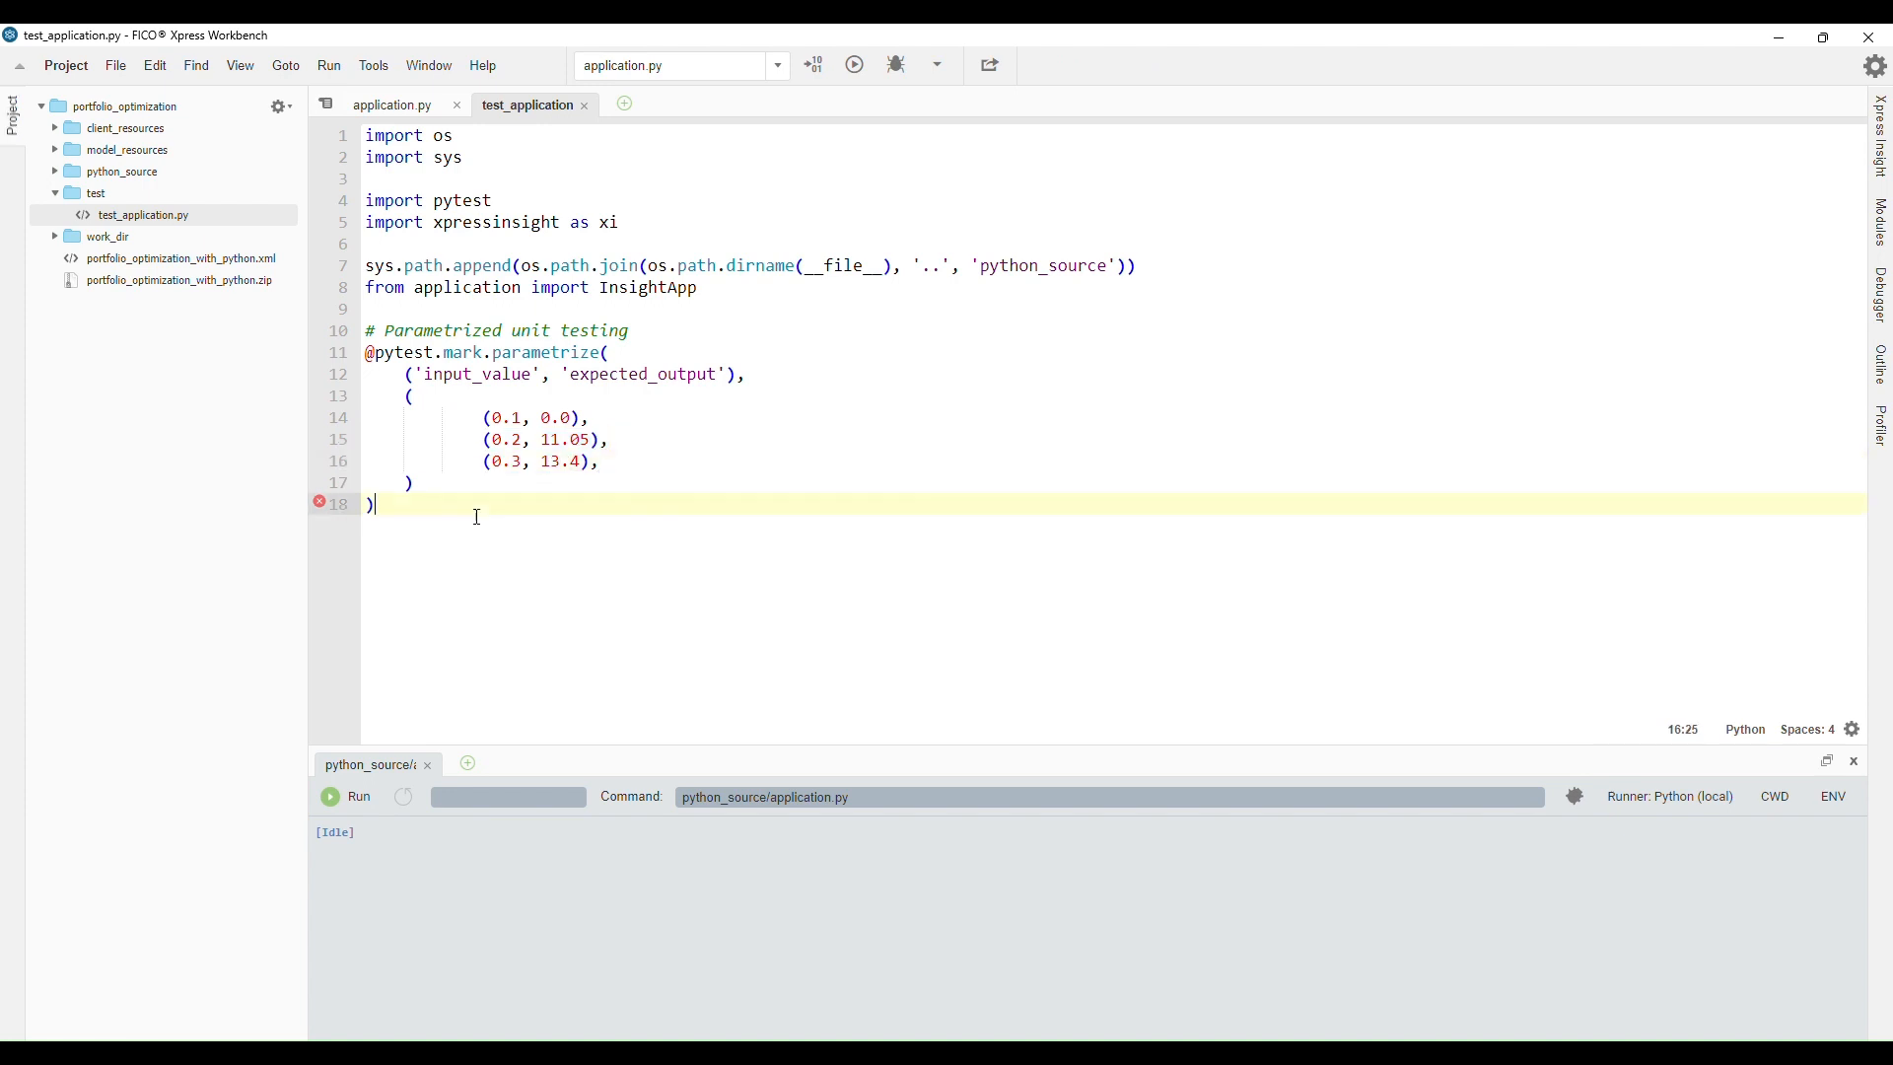
Write test_app(input_value, expected_output, tmp_path) setting MaxHighRisk, running, asserting TotalReturn
key("Enter")
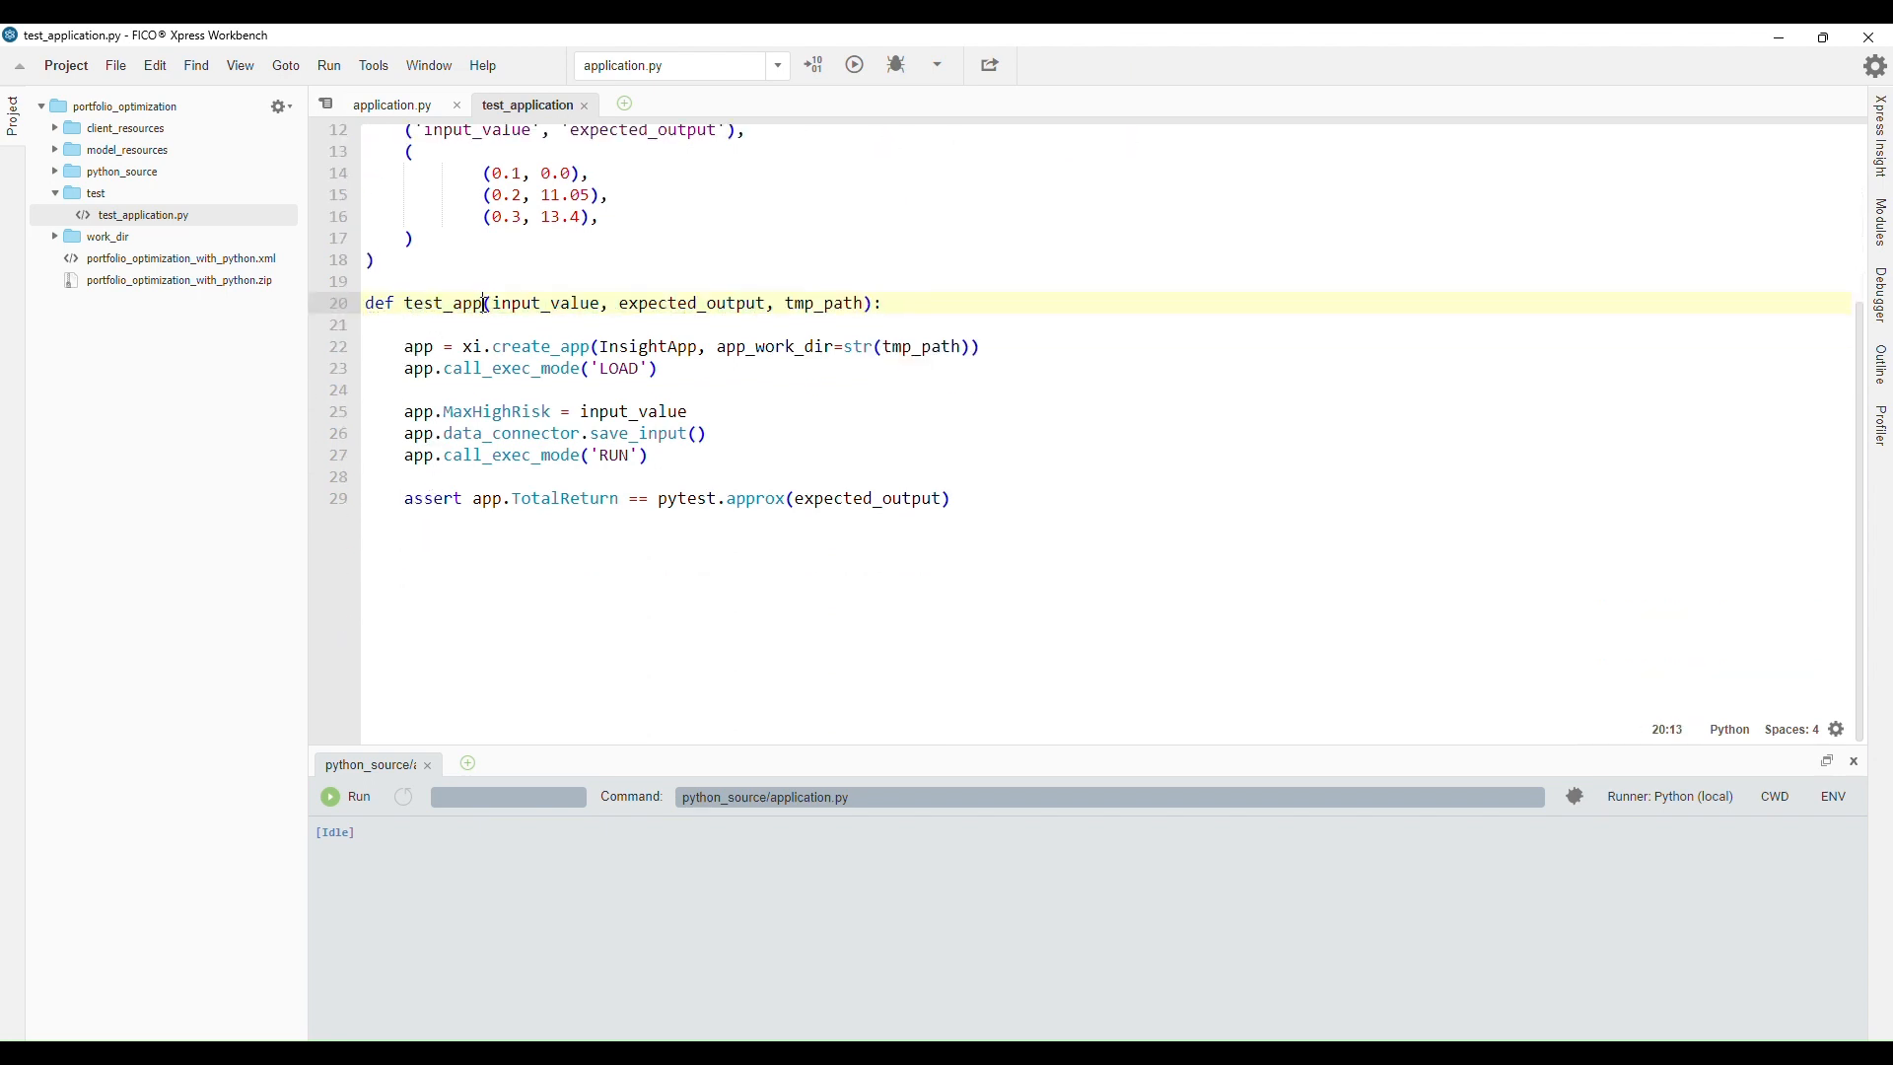
double_click(690, 303)
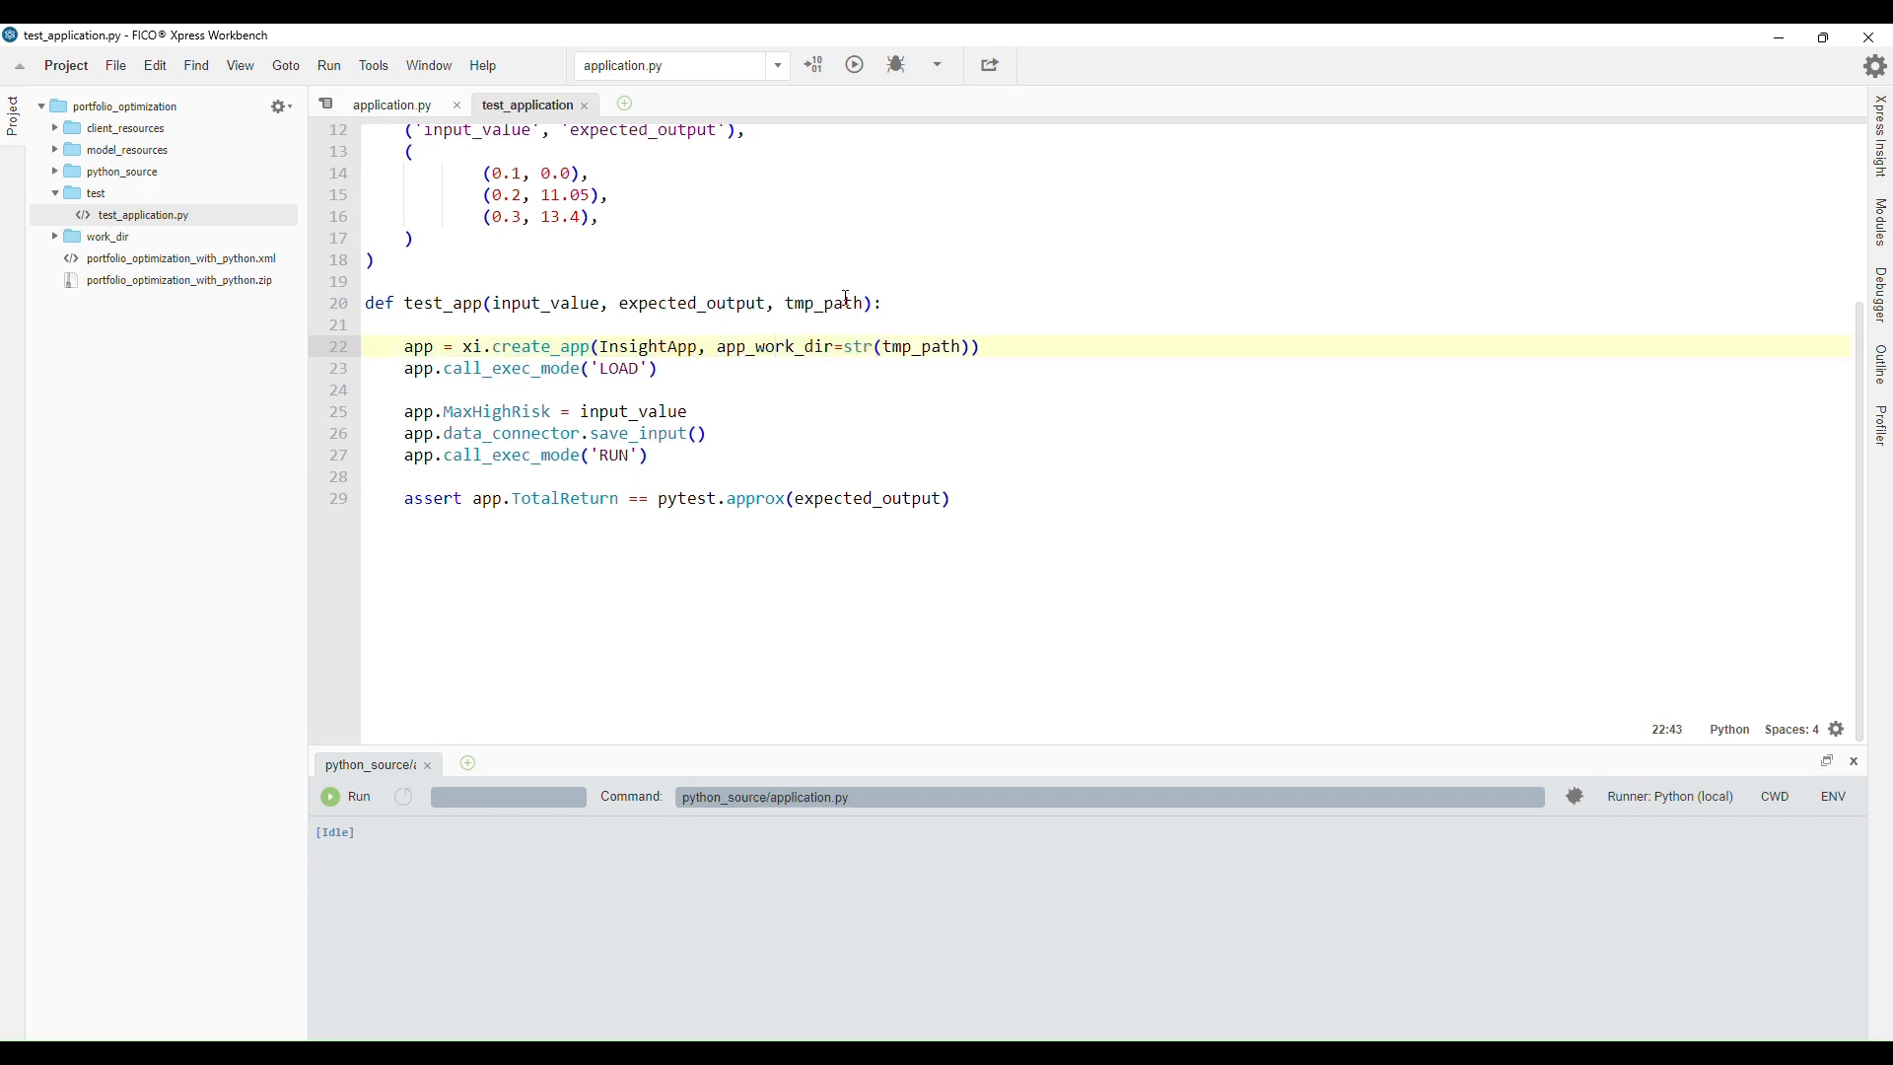
double_click(820, 303)
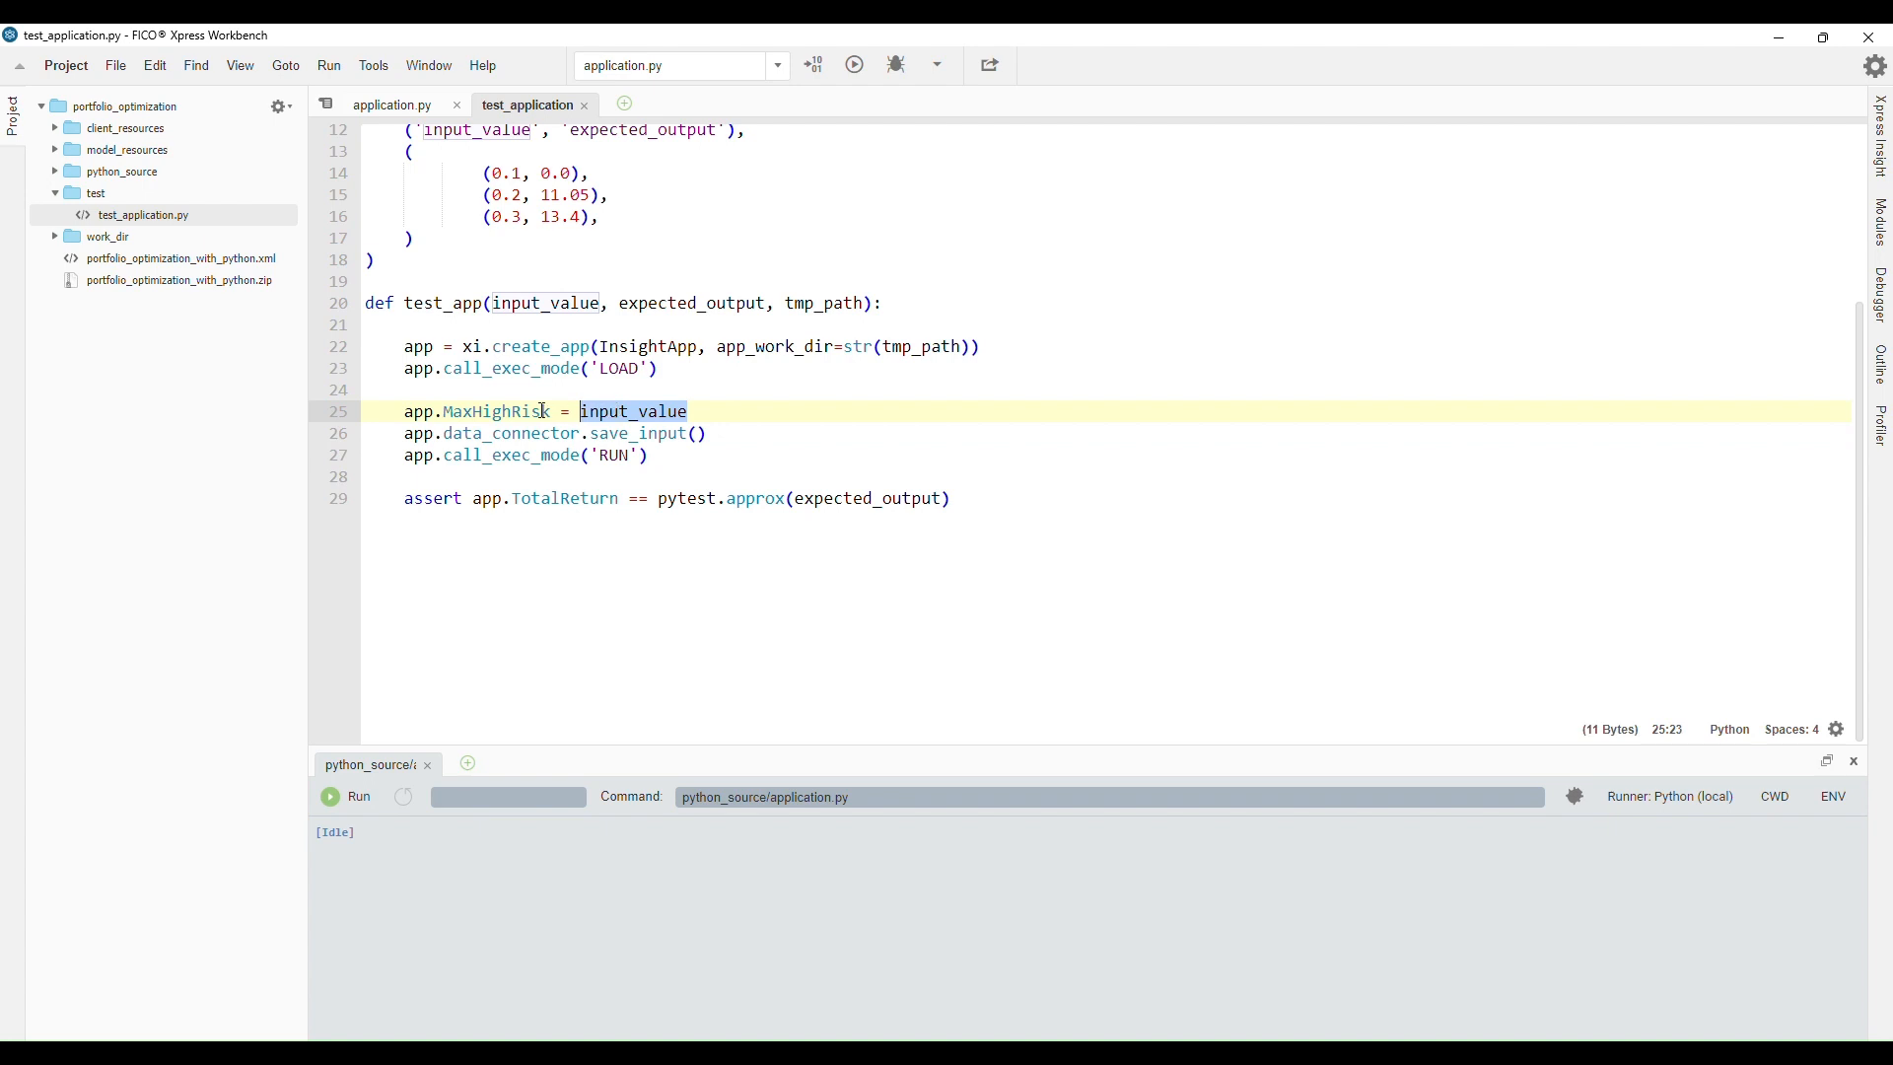
double_click(495, 412)
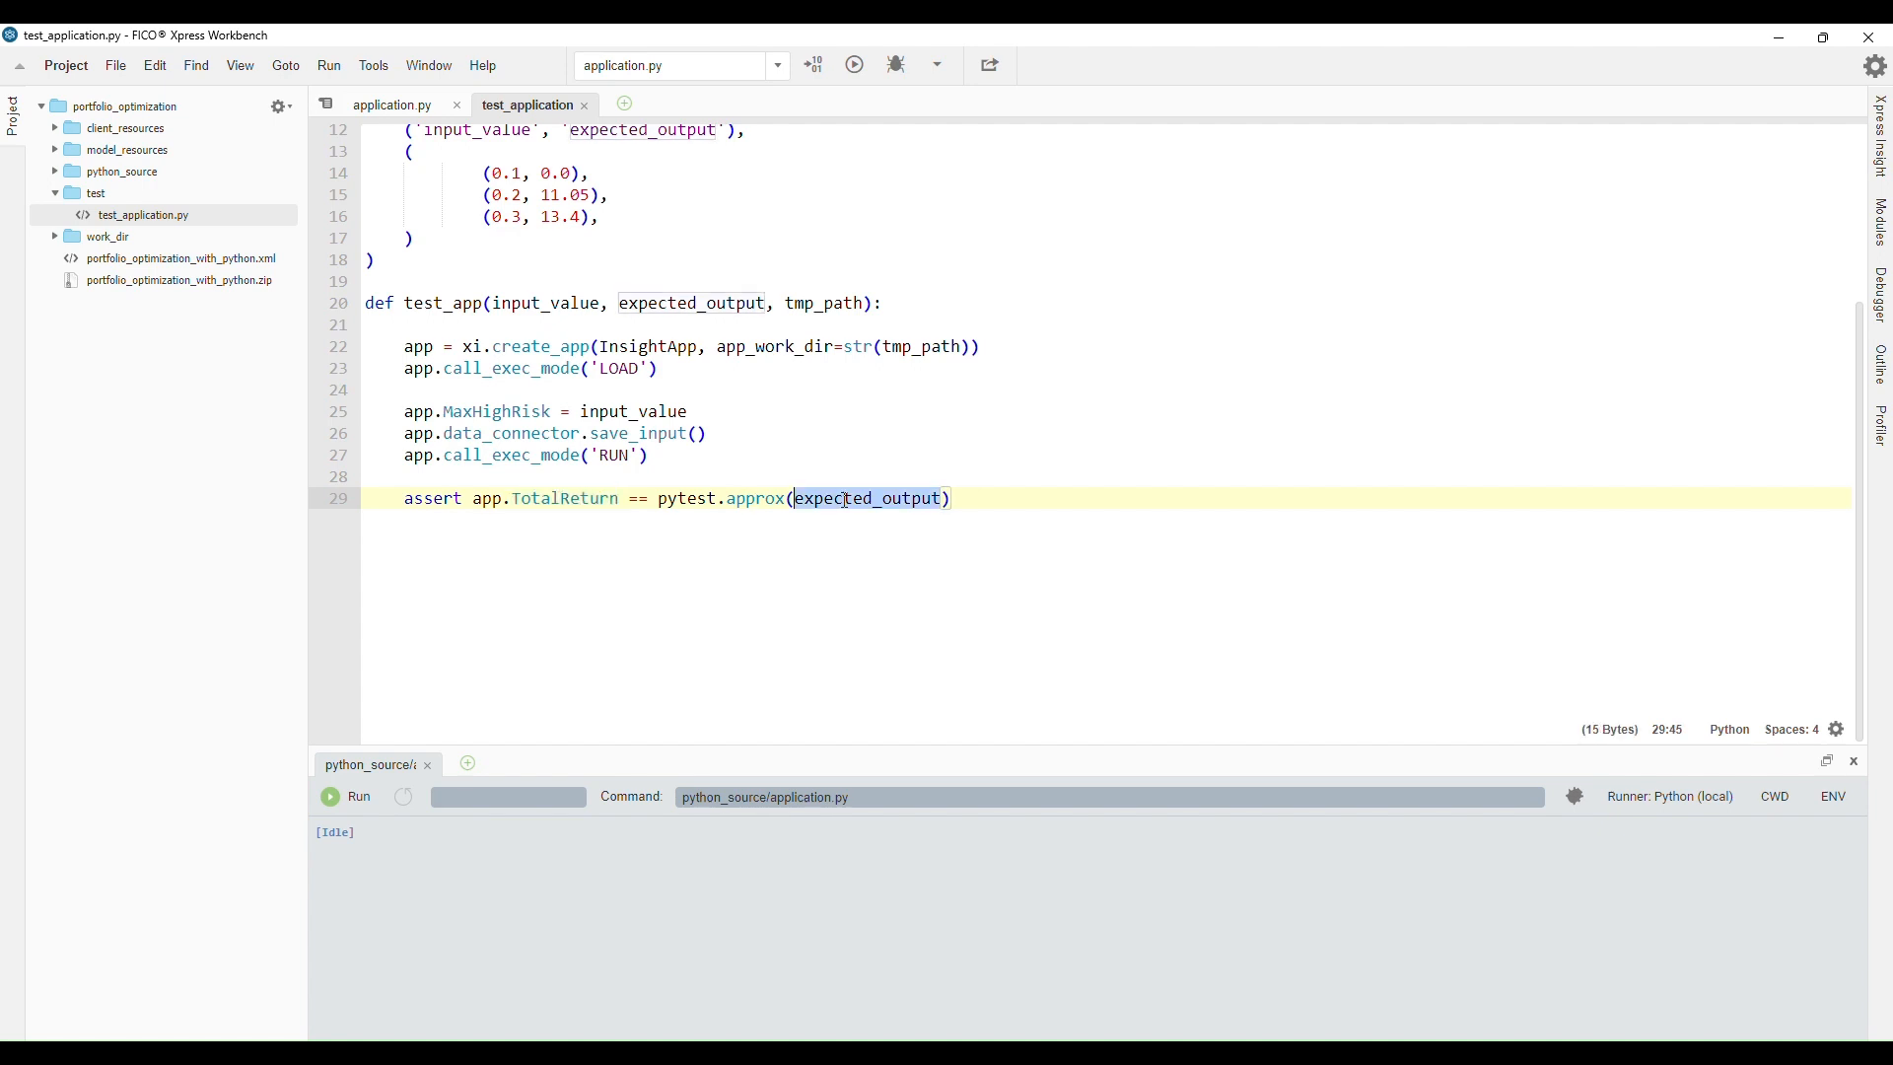
left_click(952, 499)
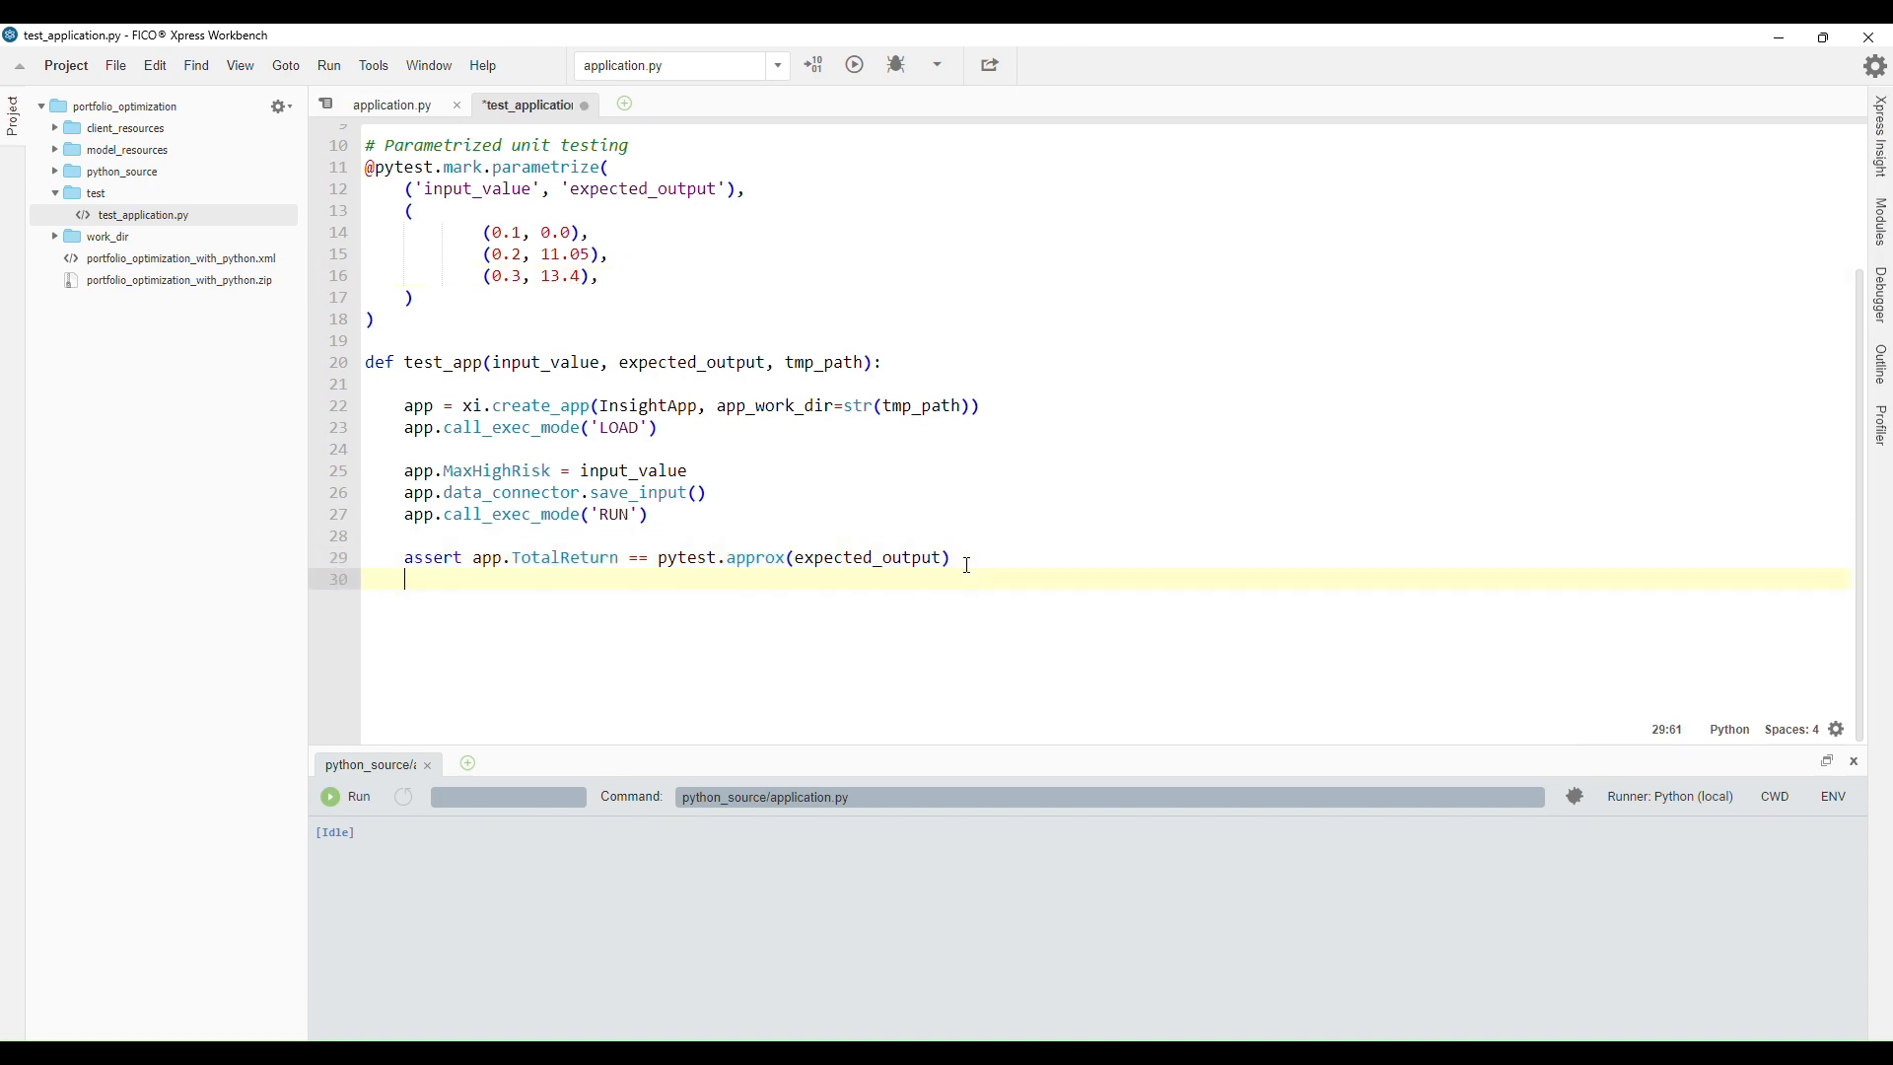
Add the __main__ guard calling pytest.main() and save the file
key("enter")
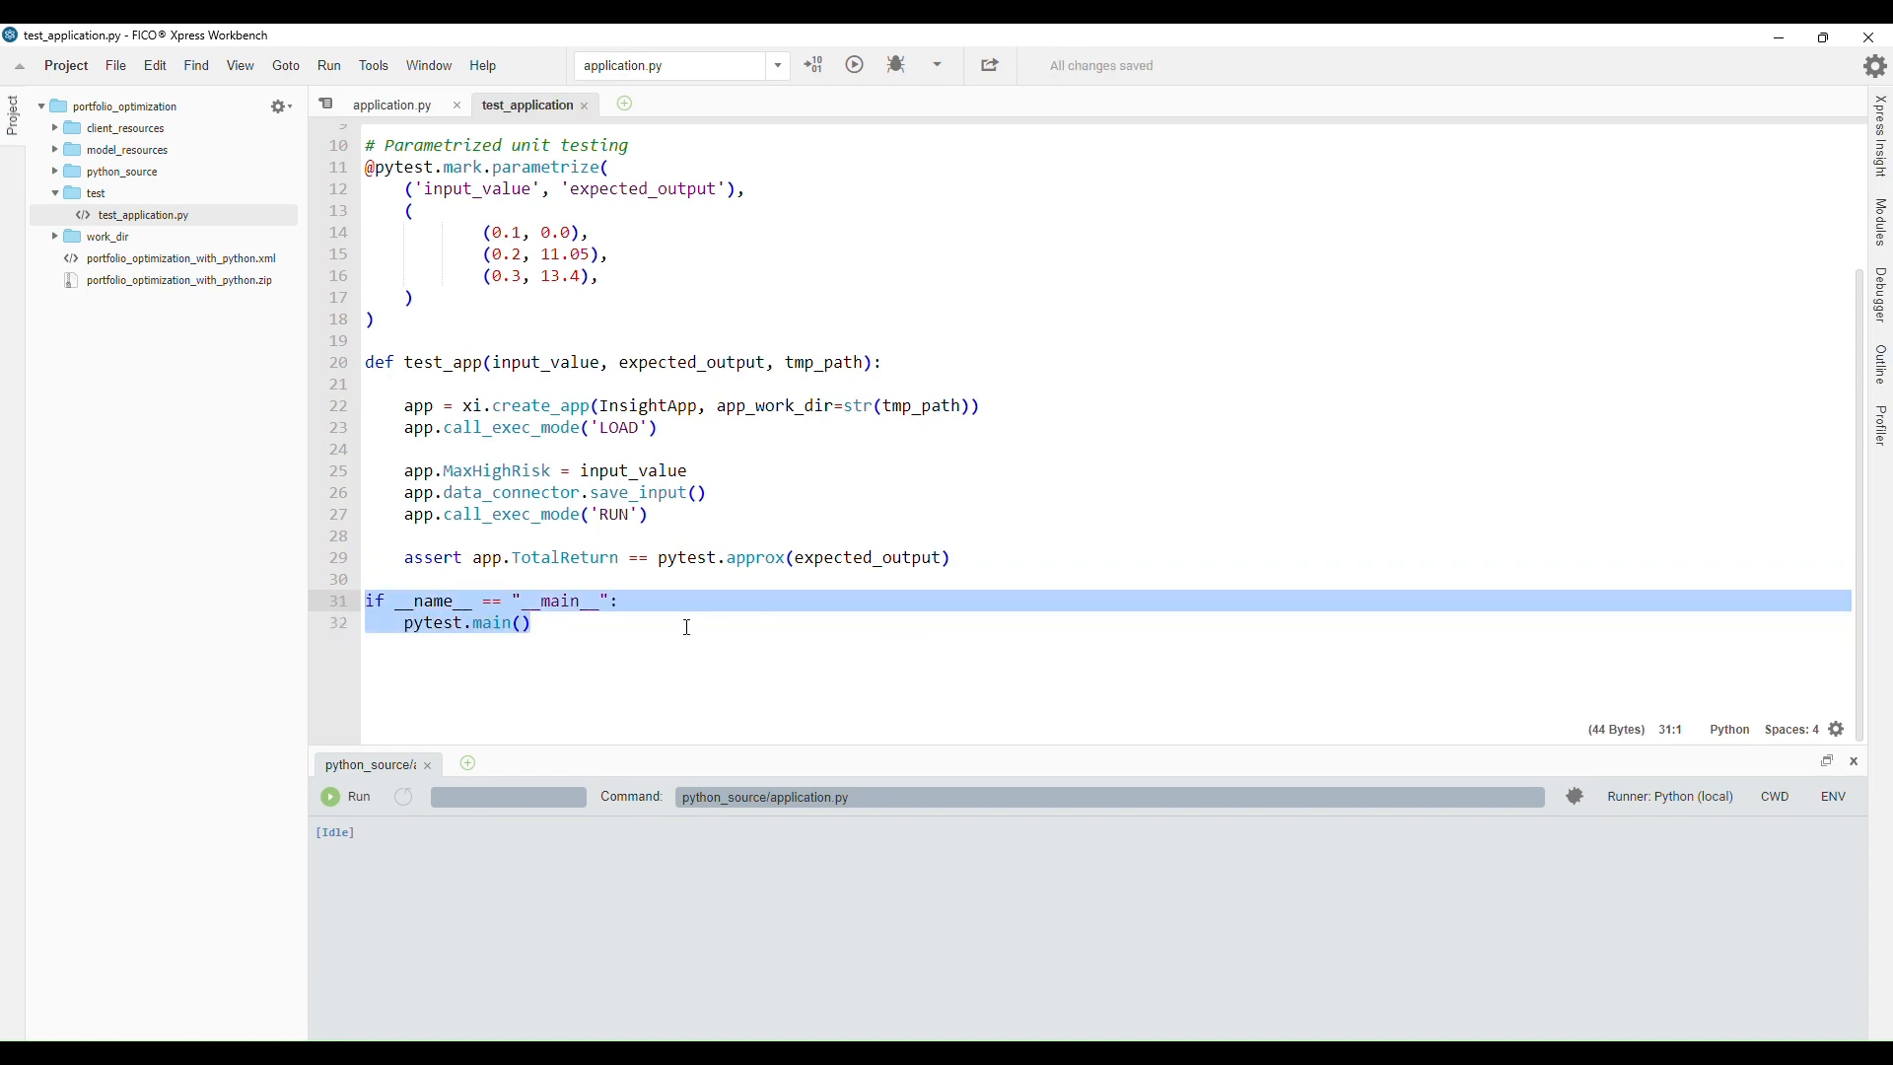
left_click(531, 623)
type("pyte")
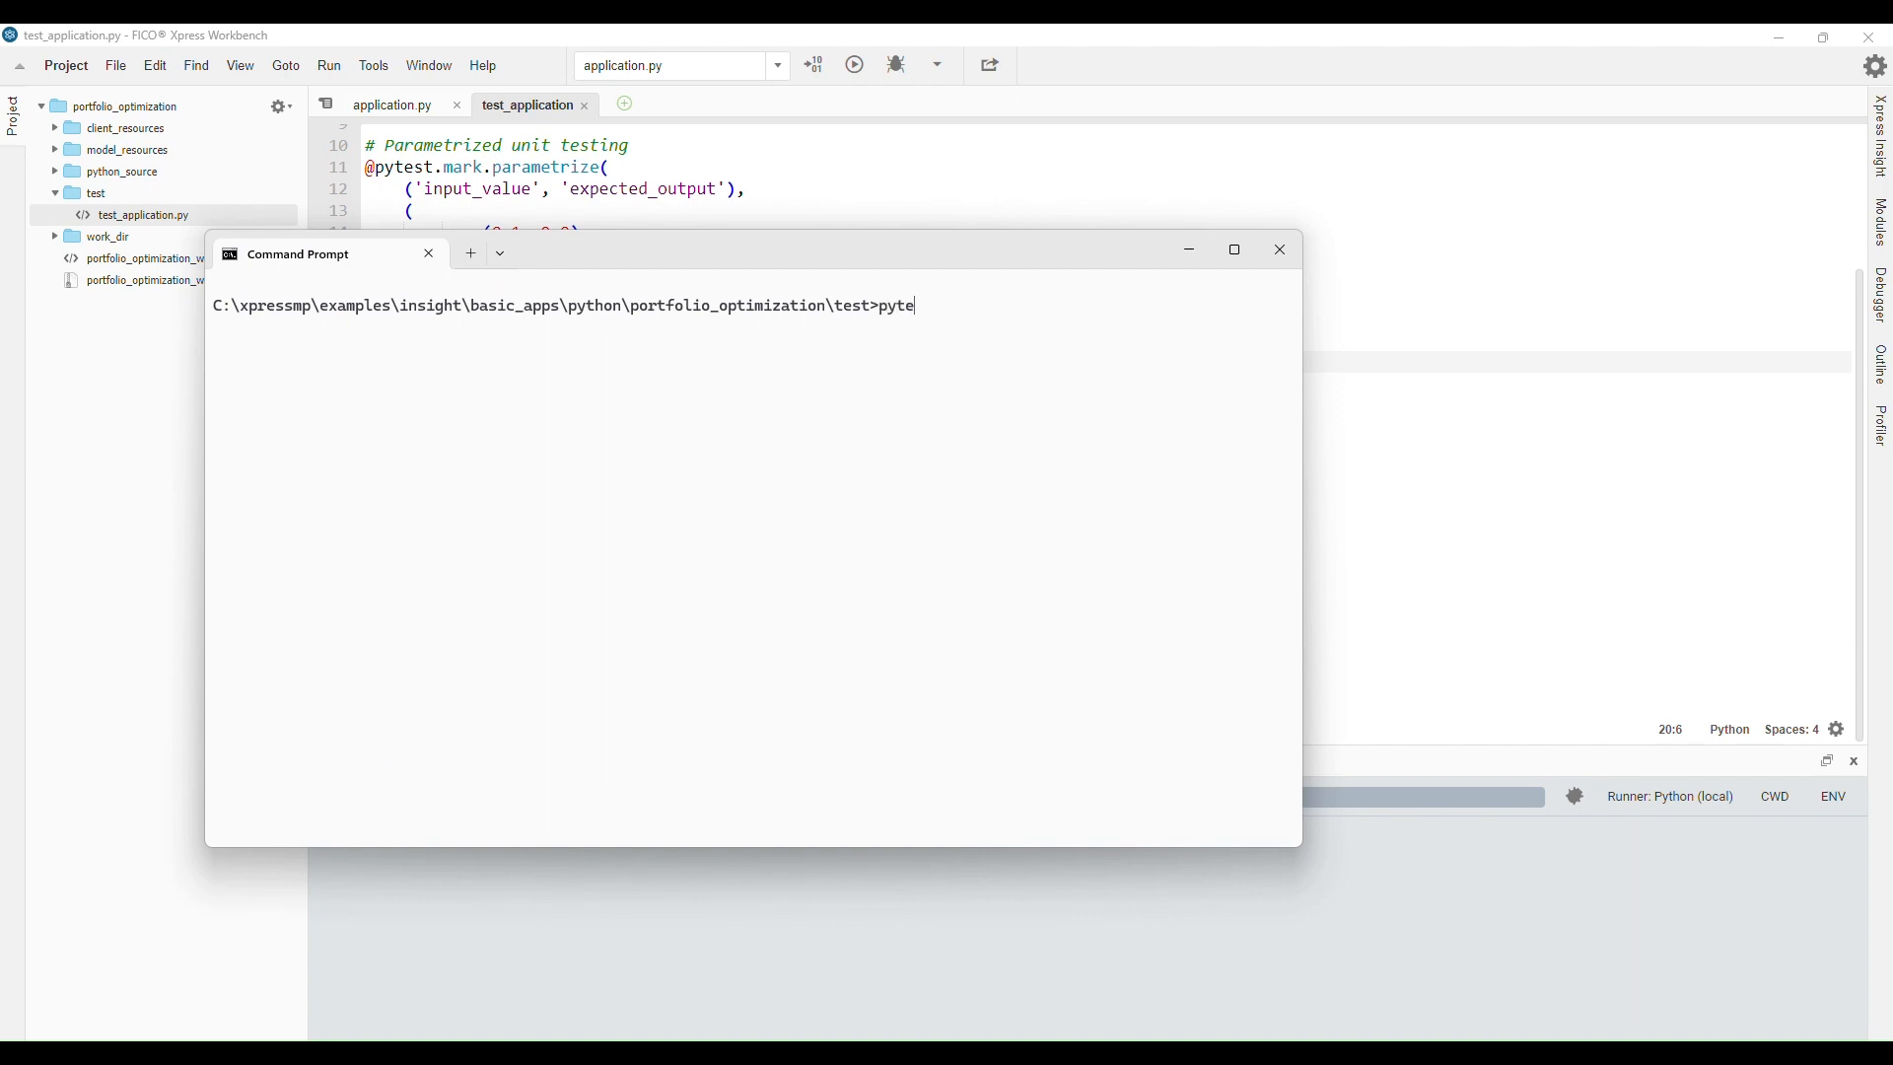
Run pytest showing 3 passed, then prepare a verbose 'pytest -v' rerun
type("st")
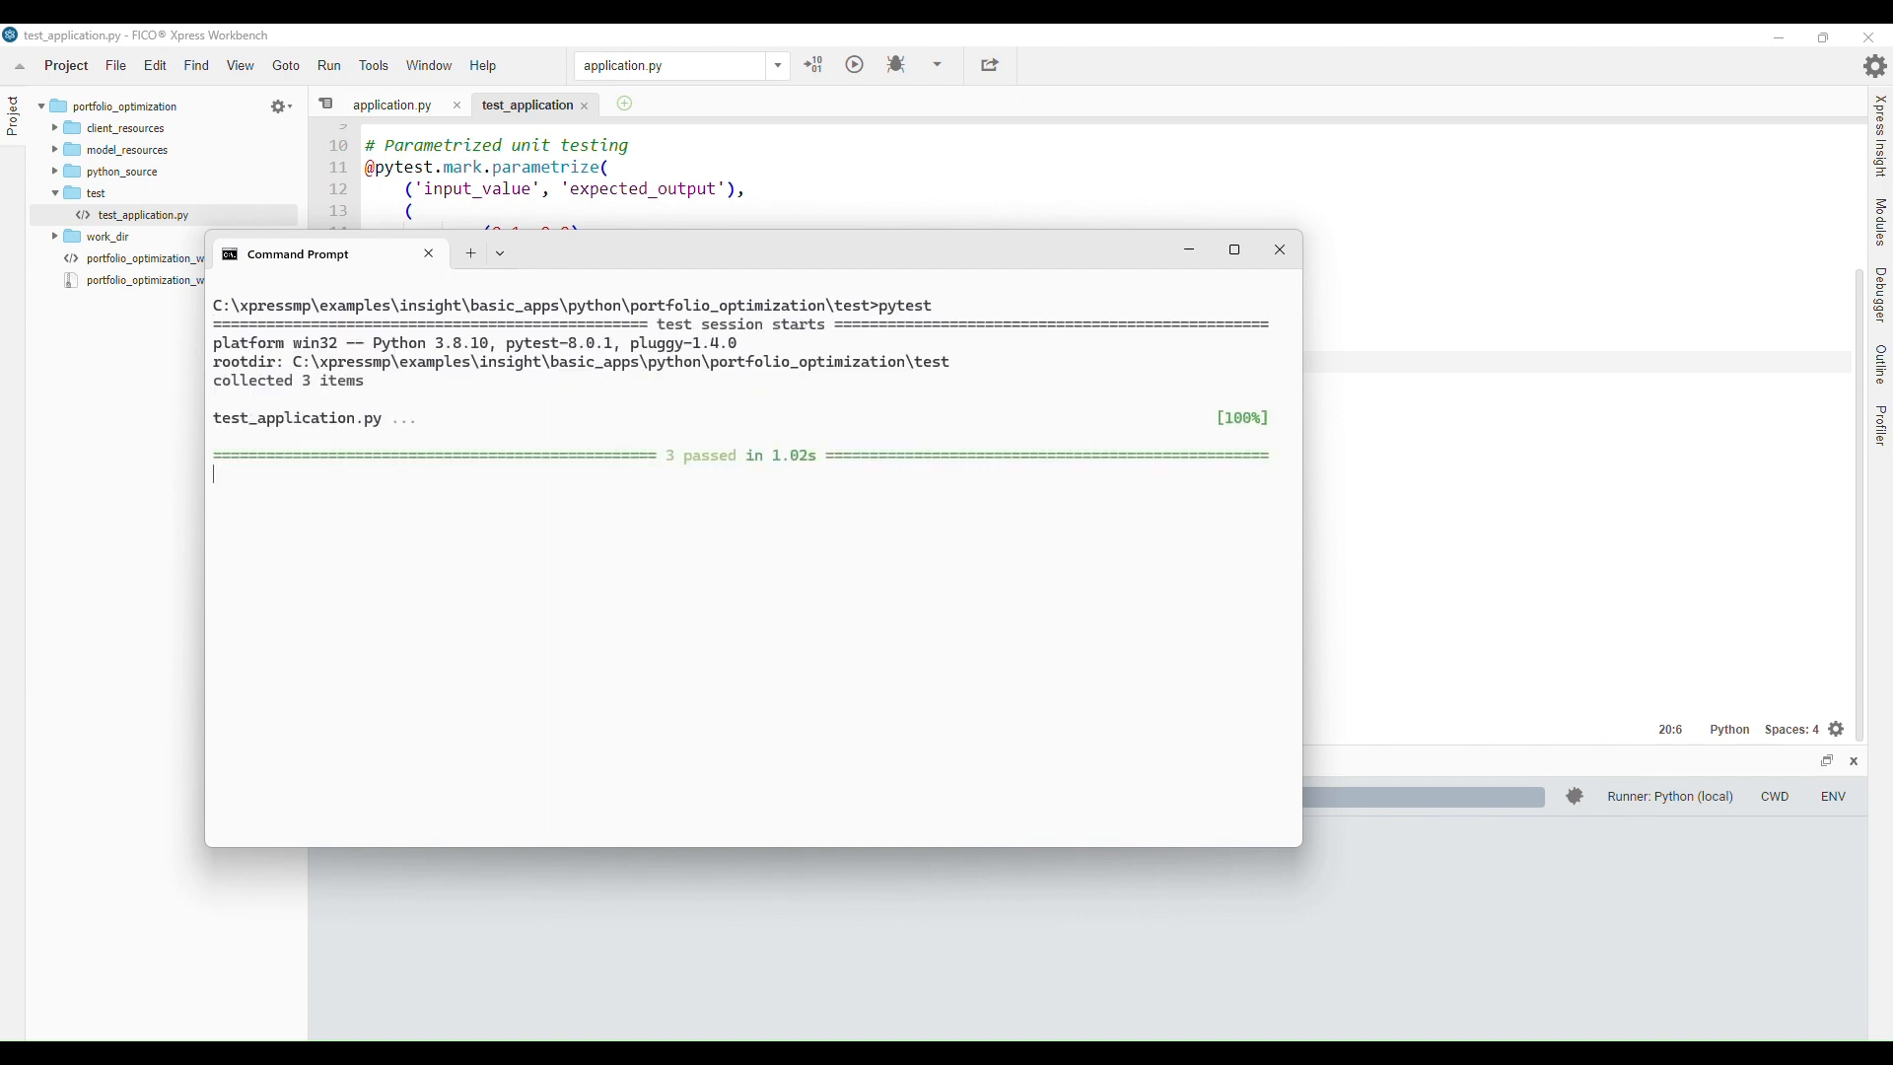
type("py")
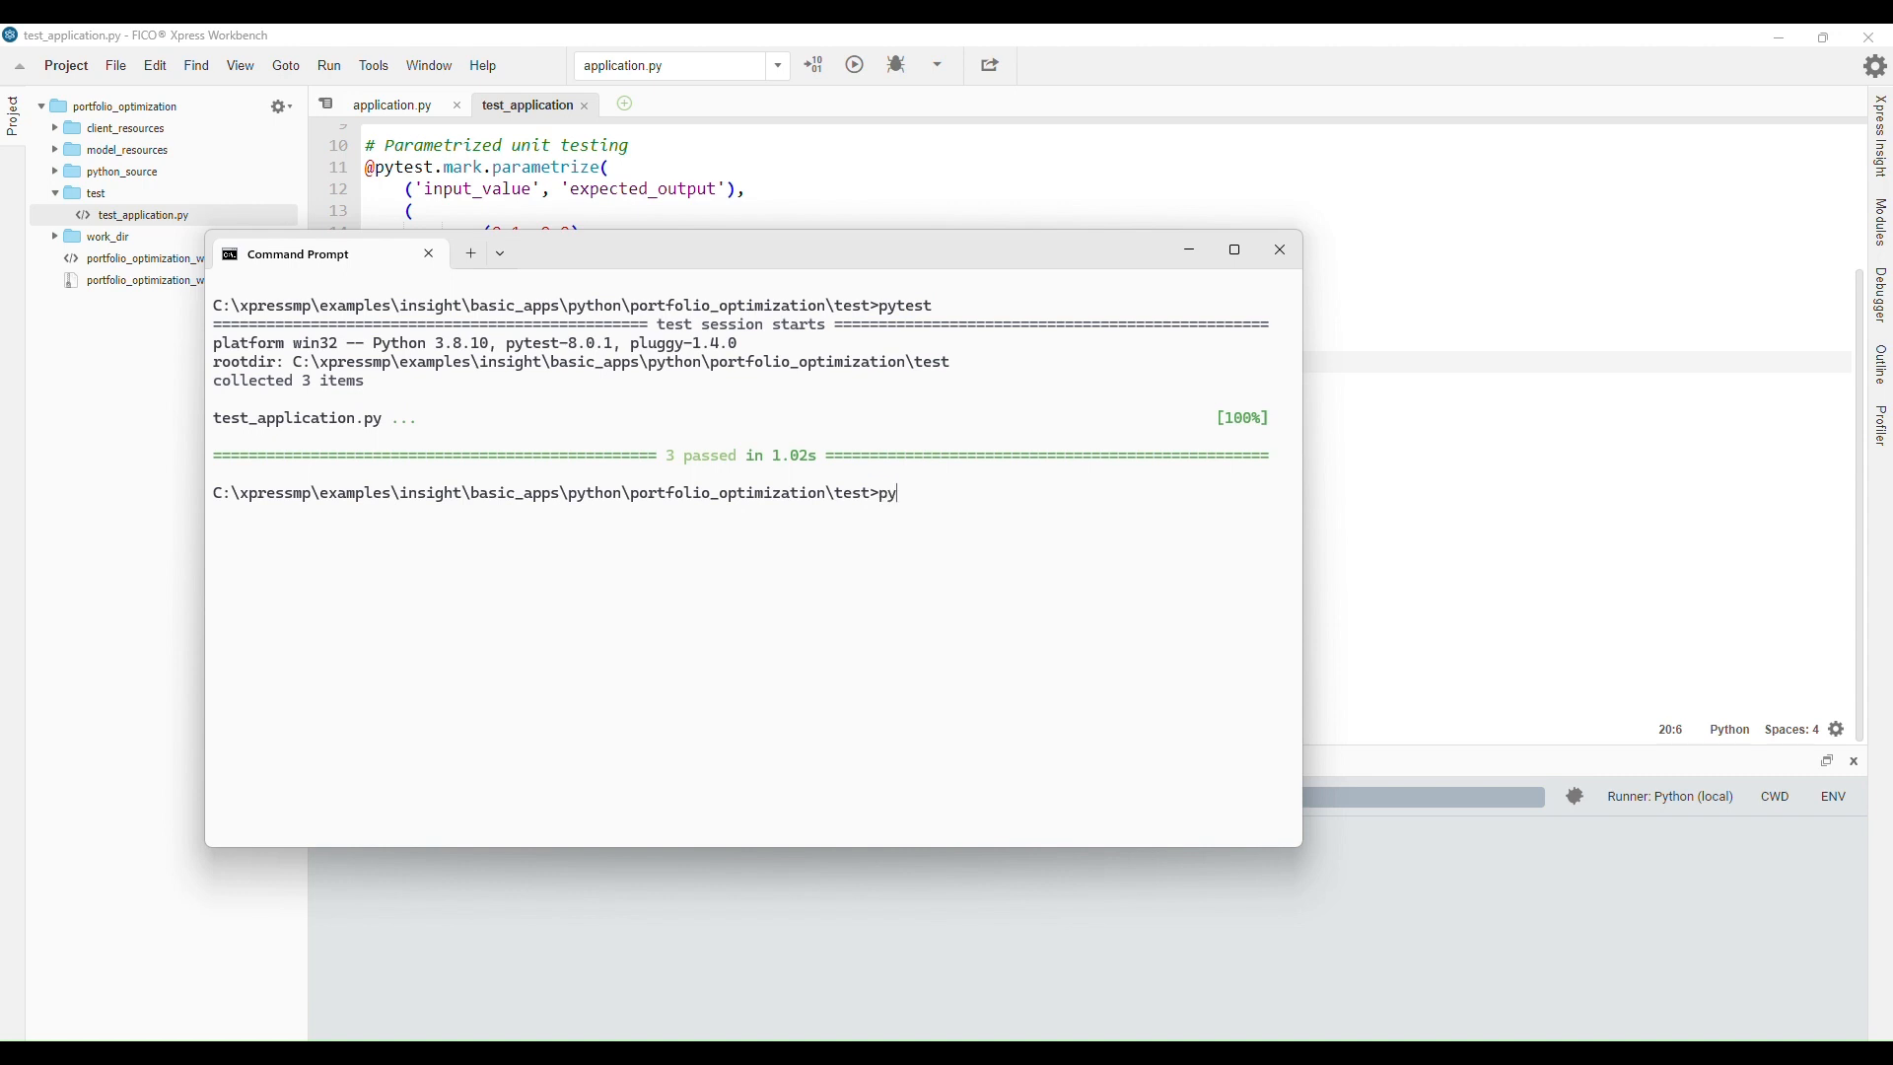
type("test -v")
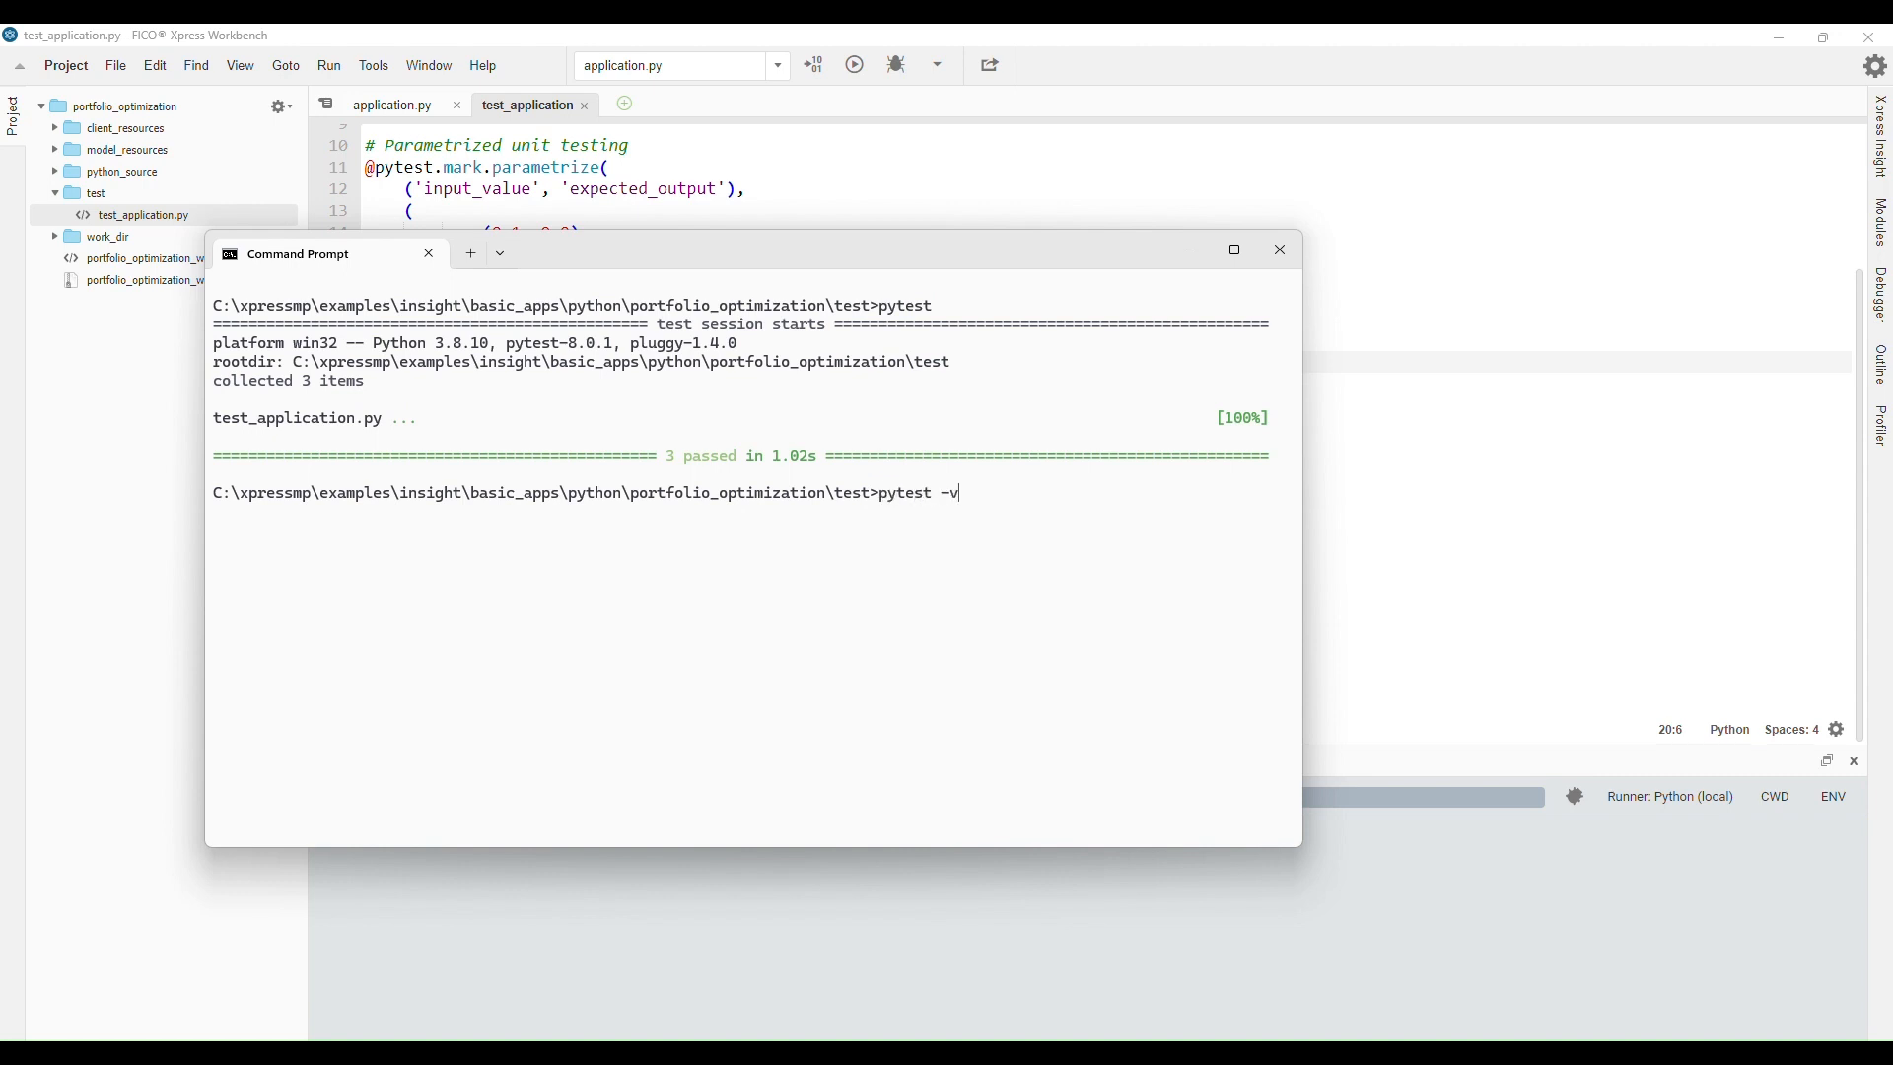